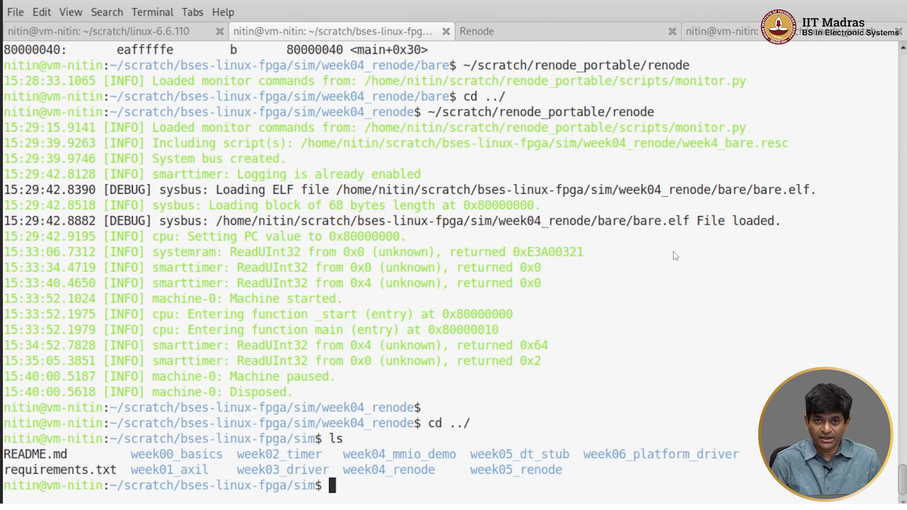
- Change into week04_mmio_demo and enter the command vim mmio_demo.c at the prompt
text(c)
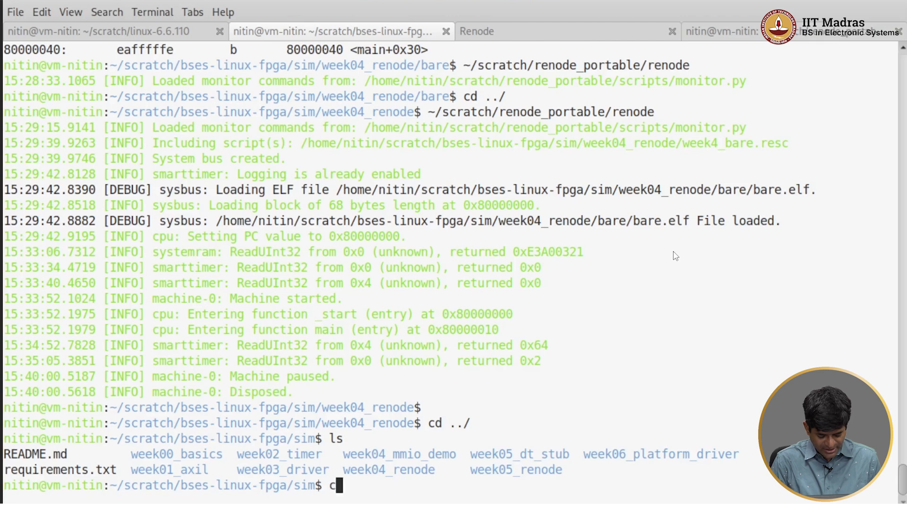
text(d week04)
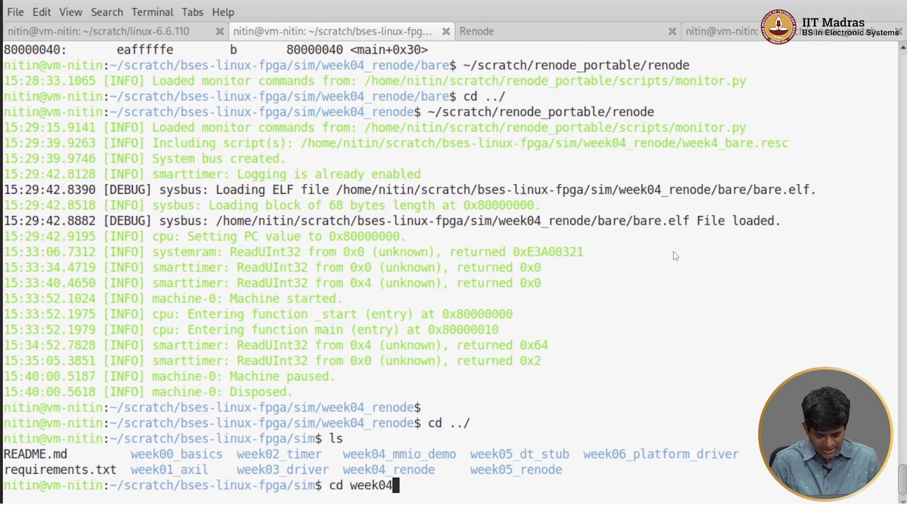
key(Return)
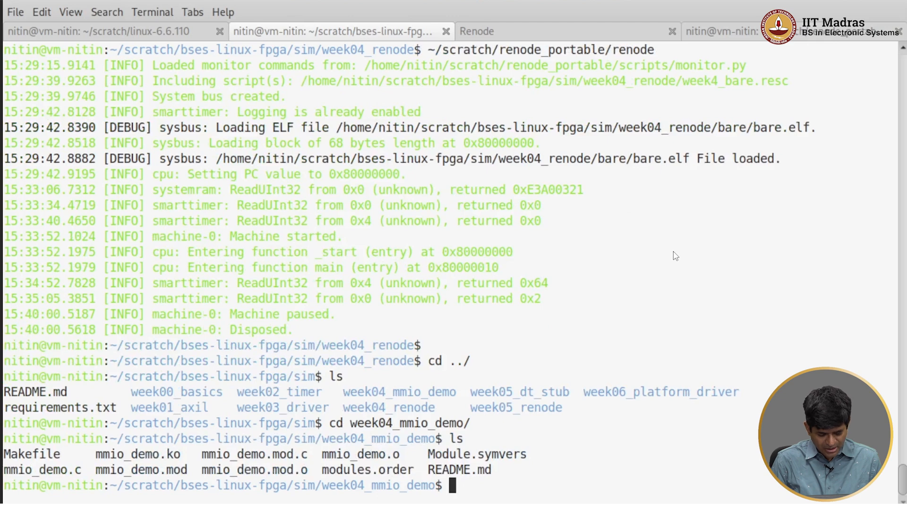
text(vim mmio_demo.)
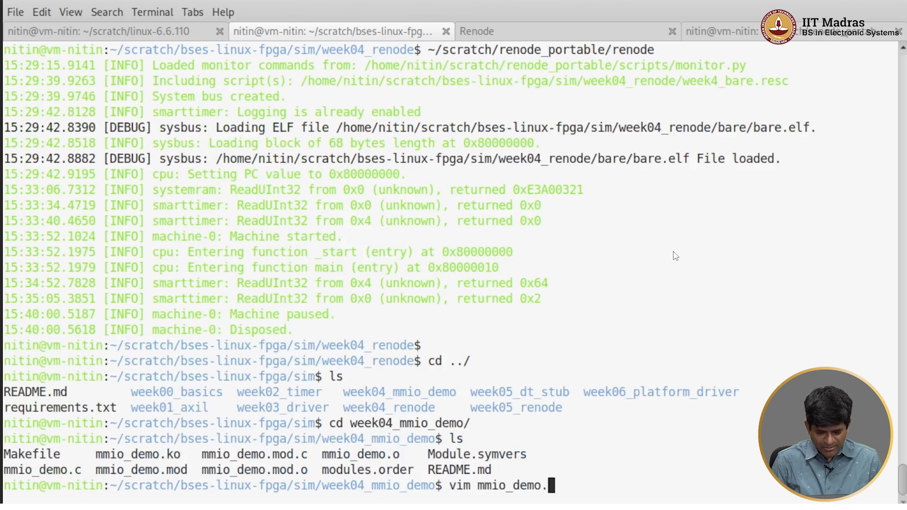
text(c)
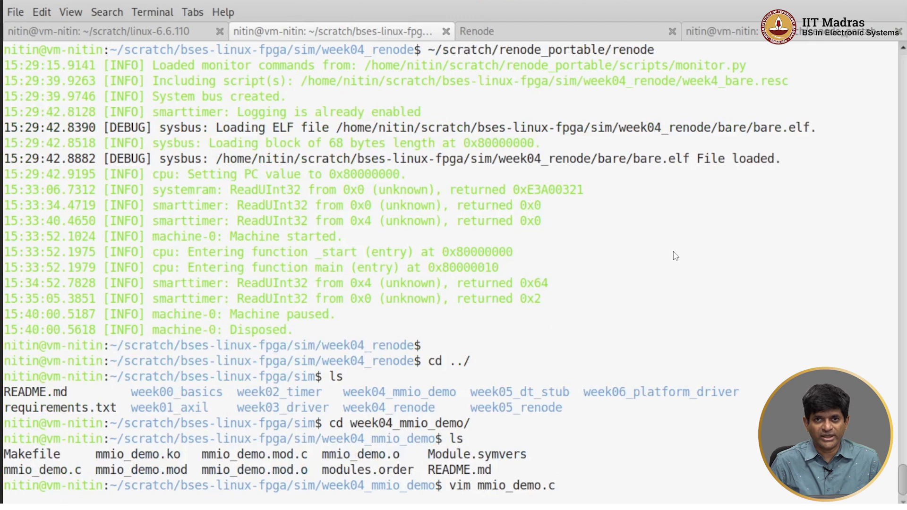
- Launch vim on mmio_demo.c and move down to the window_size parameter declaration
key(Return)
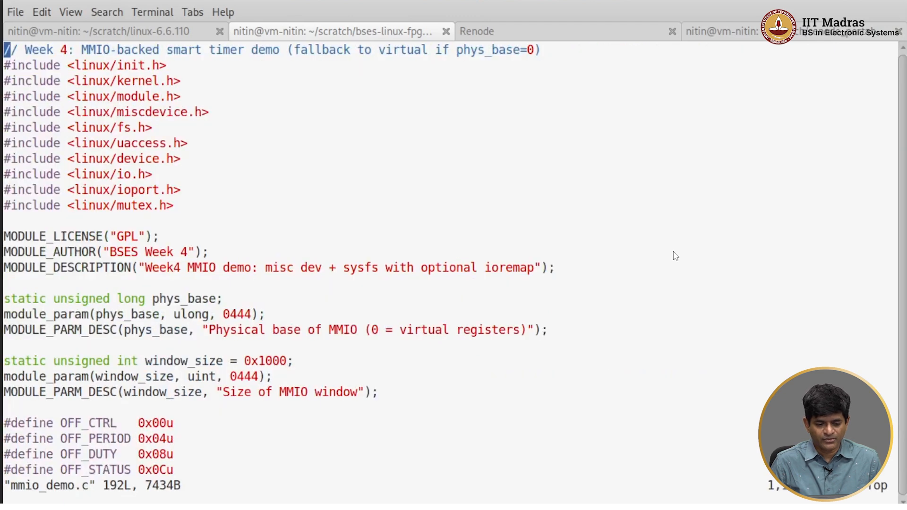
key(Down)
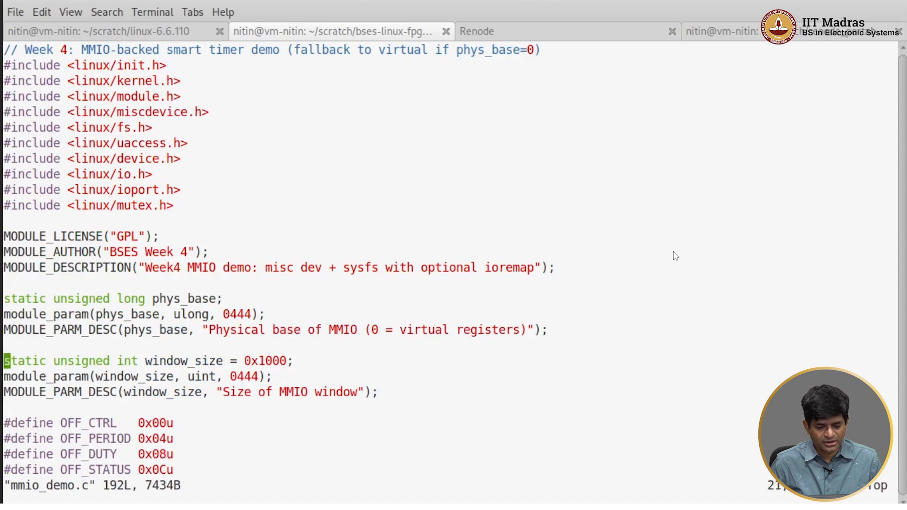
mouse_move(451, 340)
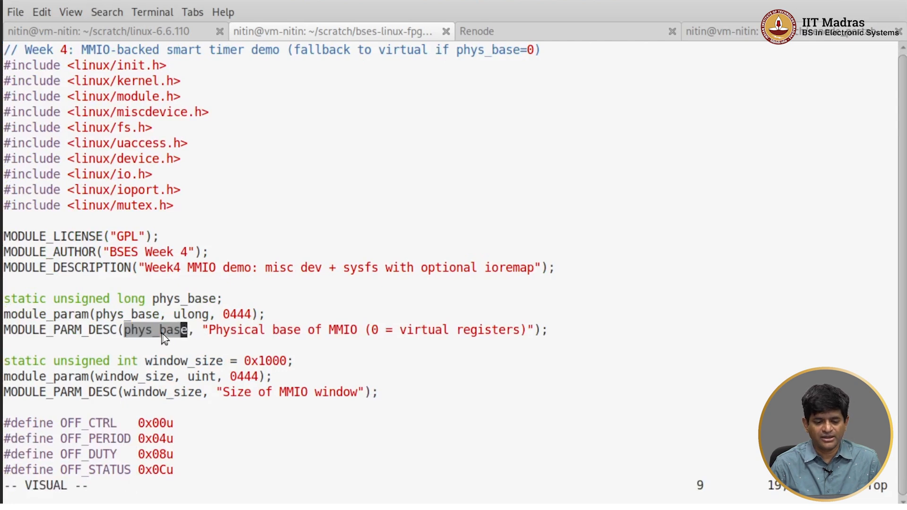
mouse_move(381, 344)
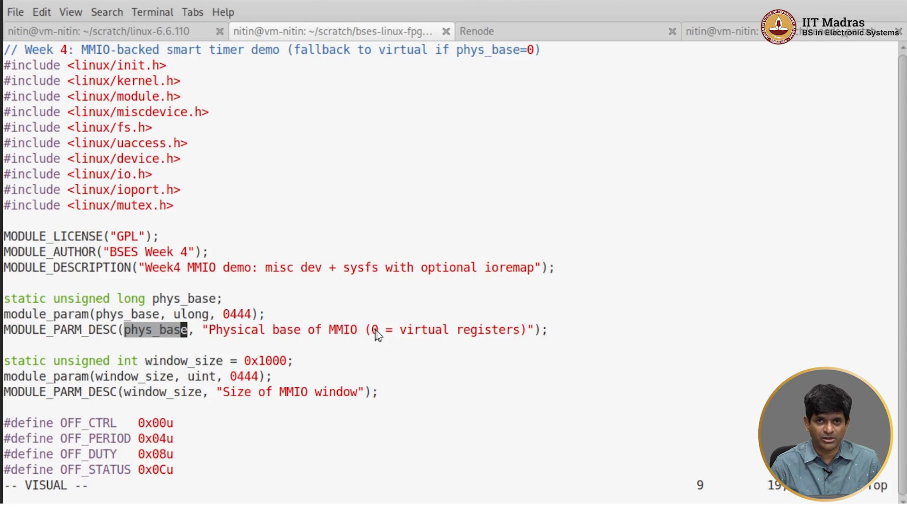
mouse_move(407, 337)
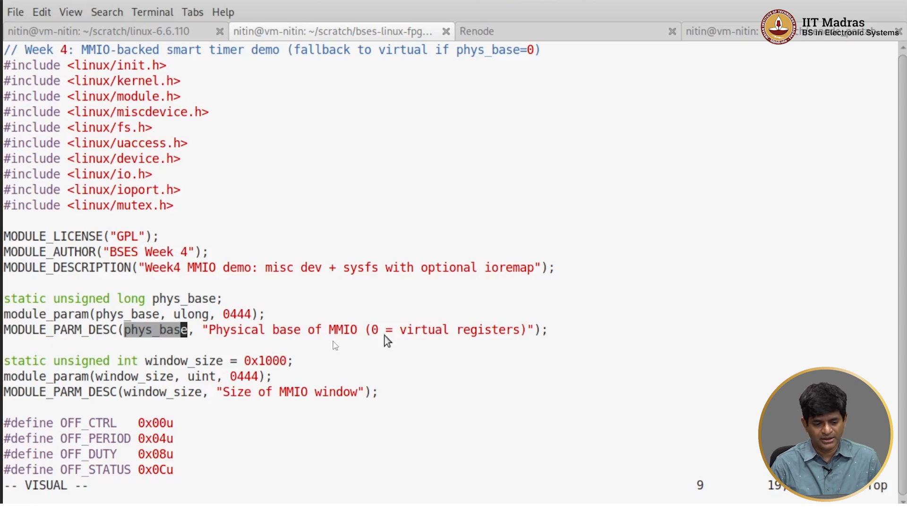
mouse_move(264, 340)
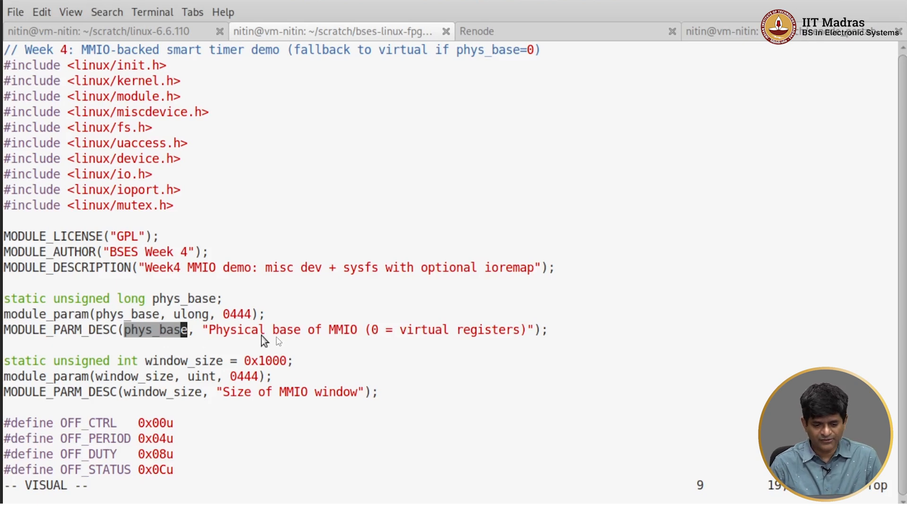
mouse_move(159, 337)
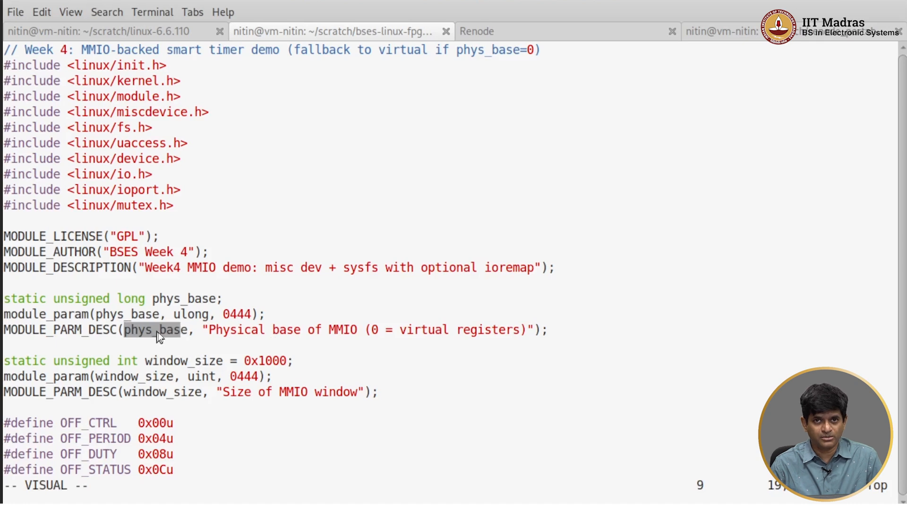
mouse_move(214, 394)
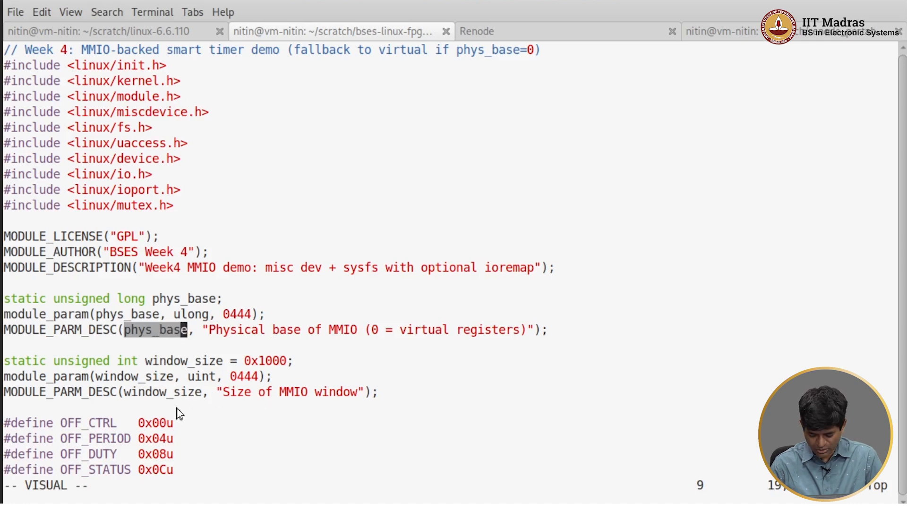
- Scroll mmio_demo.c past the OFF_ defines down to backend_map() and backend_unmap()
scroll(down, 3)
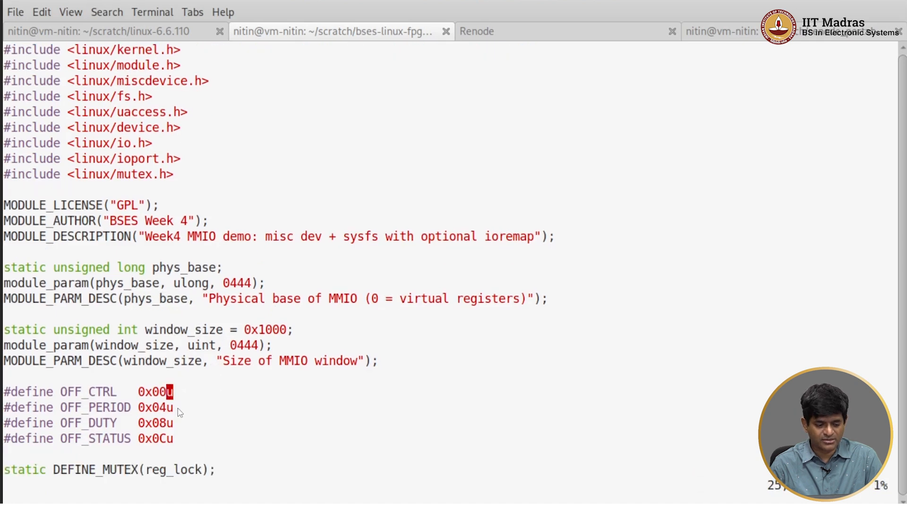
scroll(down, 3)
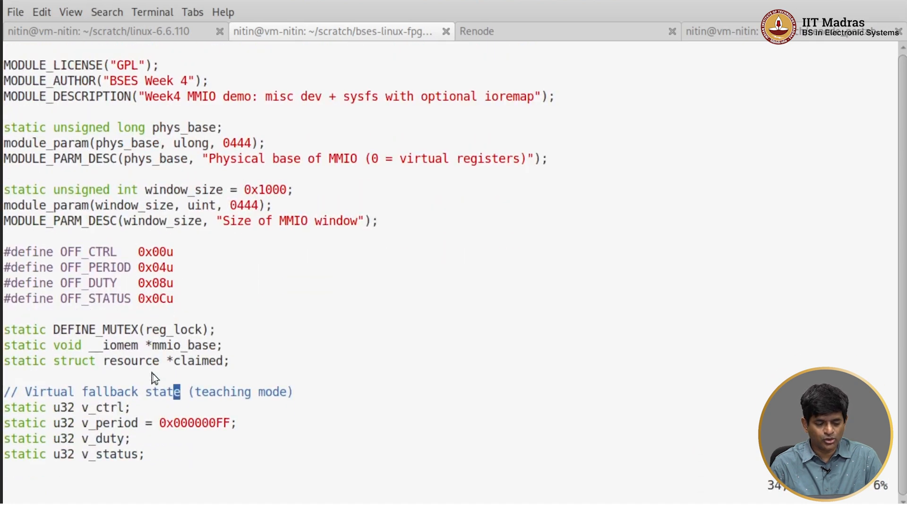
scroll(down, 3)
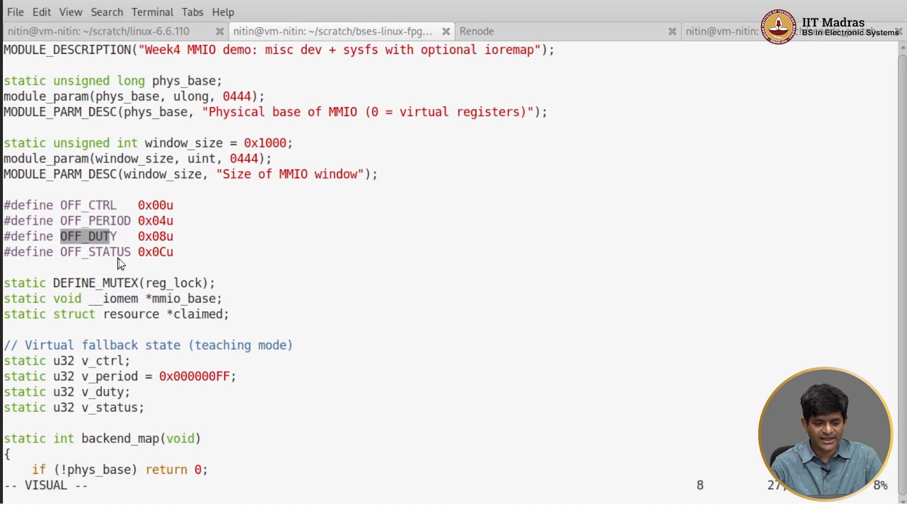
key(j)
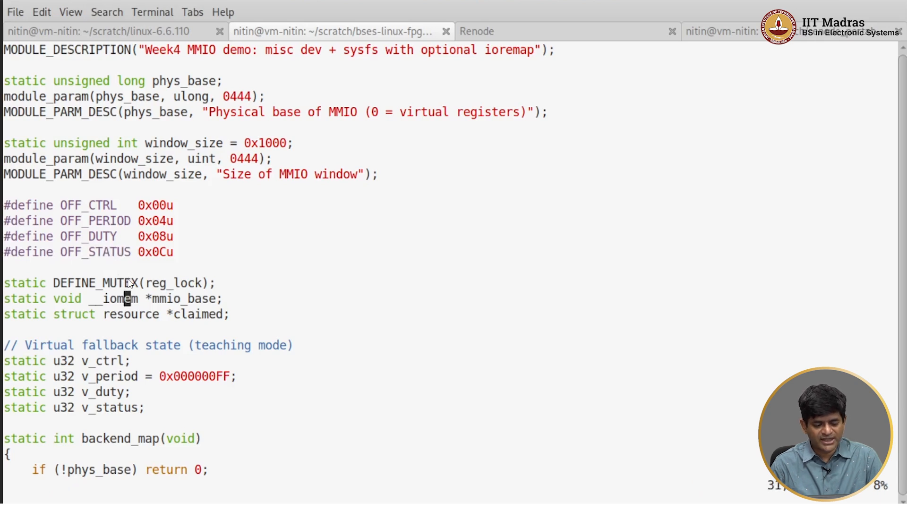
scroll(down, 3)
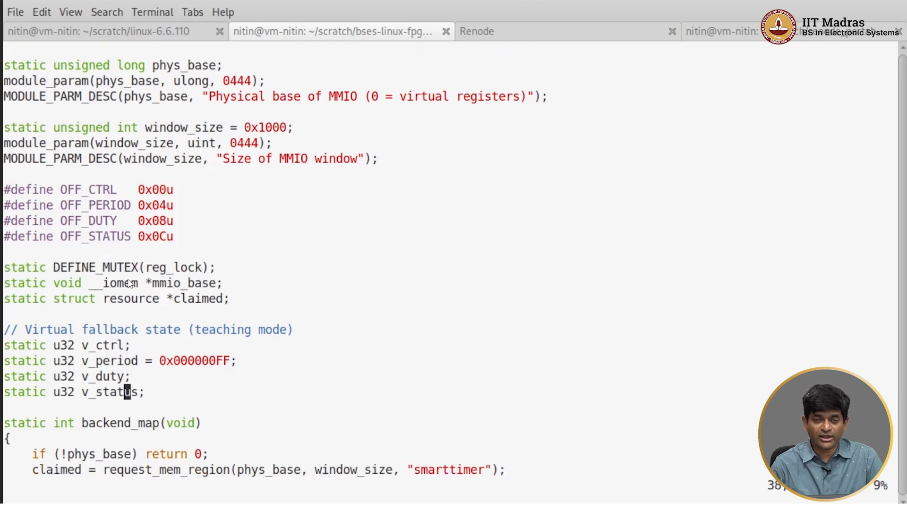
scroll(down, 3)
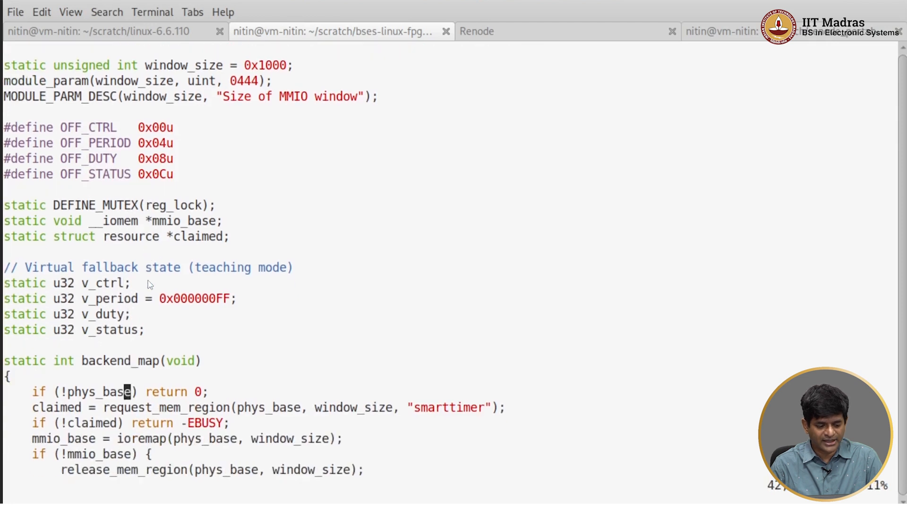
scroll(down, 3)
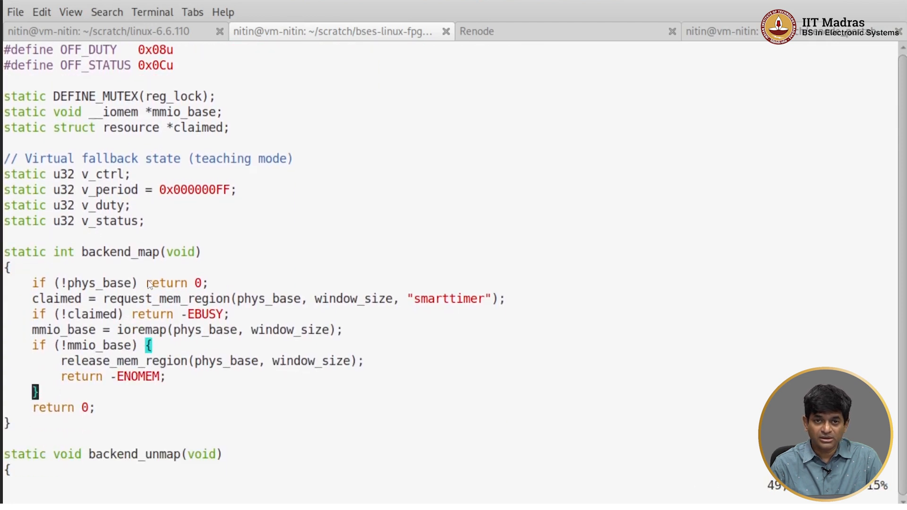
scroll(down, 3)
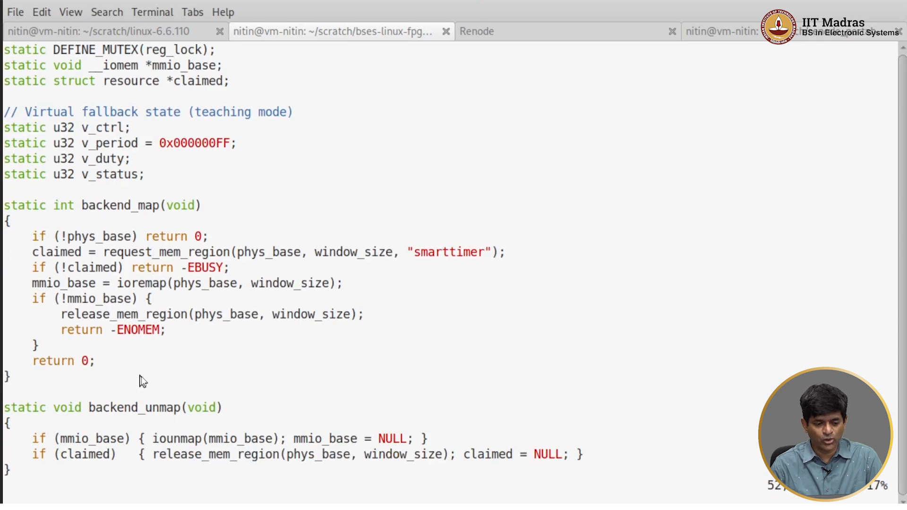
mouse_move(134, 246)
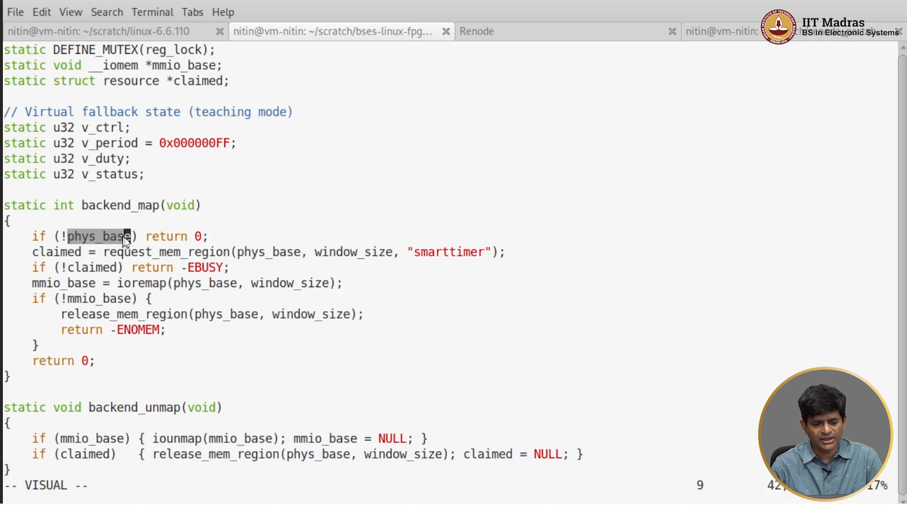
key(V)
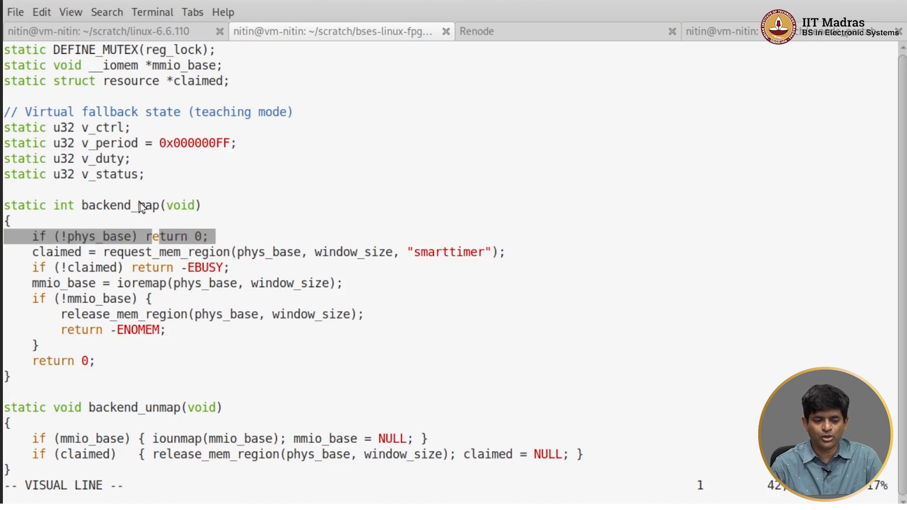
mouse_move(139, 214)
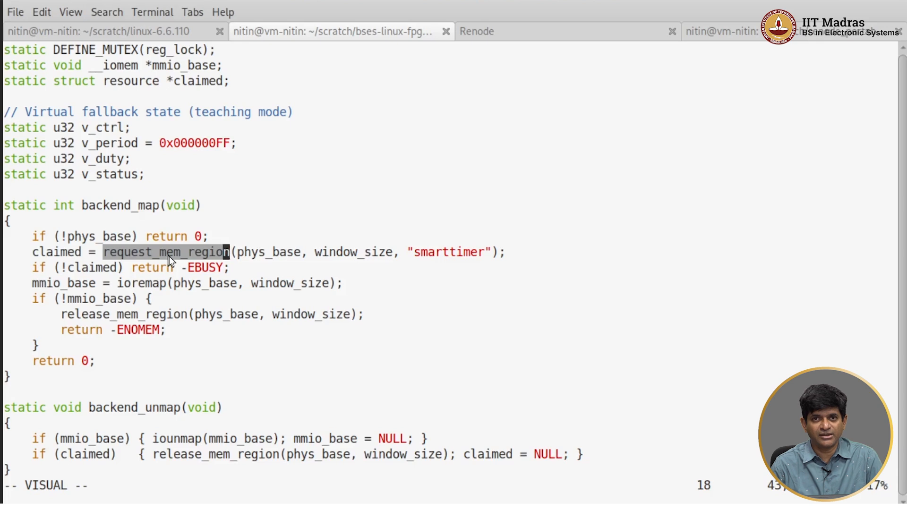
mouse_move(265, 265)
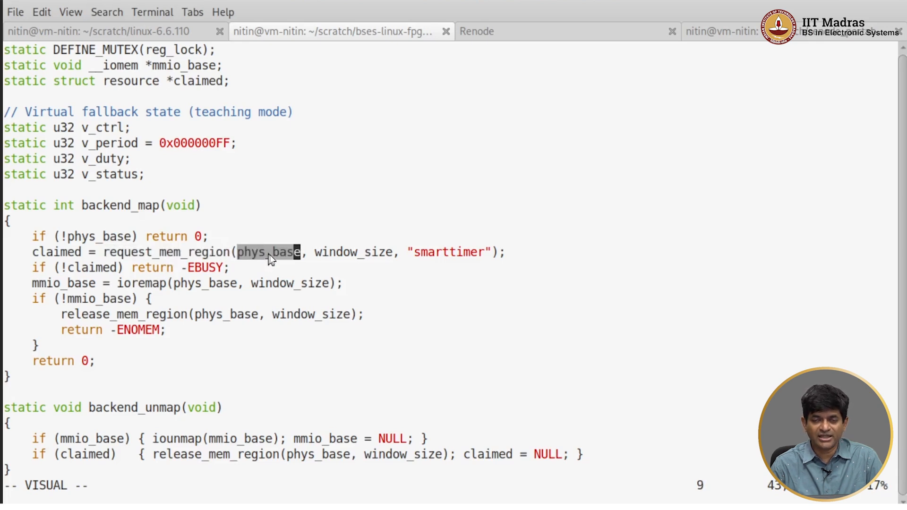
key(w)
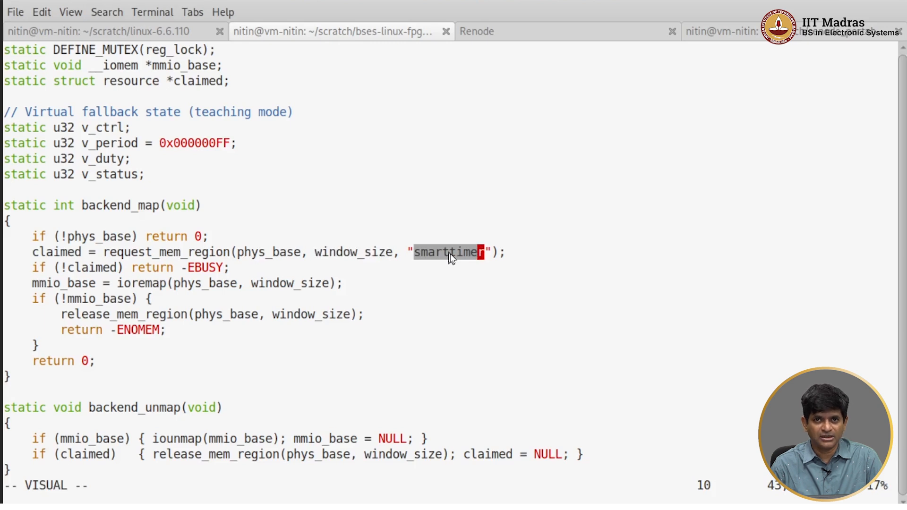
mouse_move(107, 283)
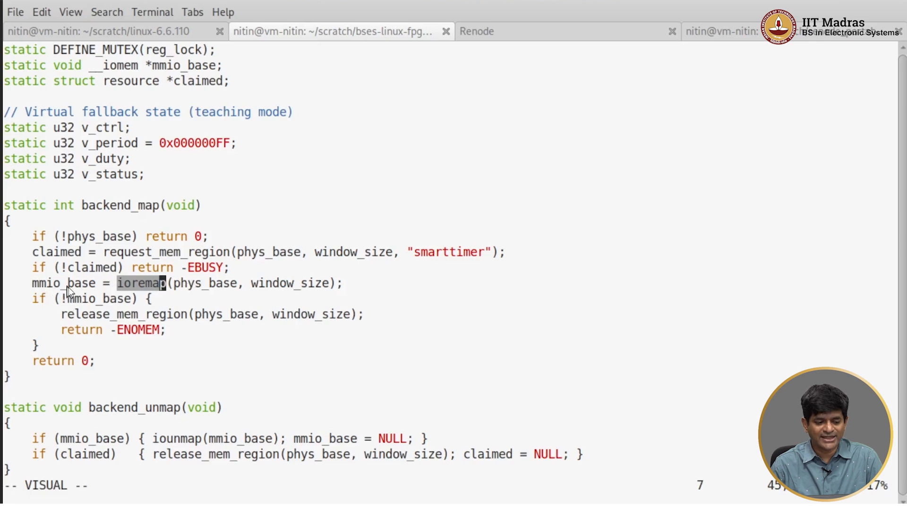
key(Escape)
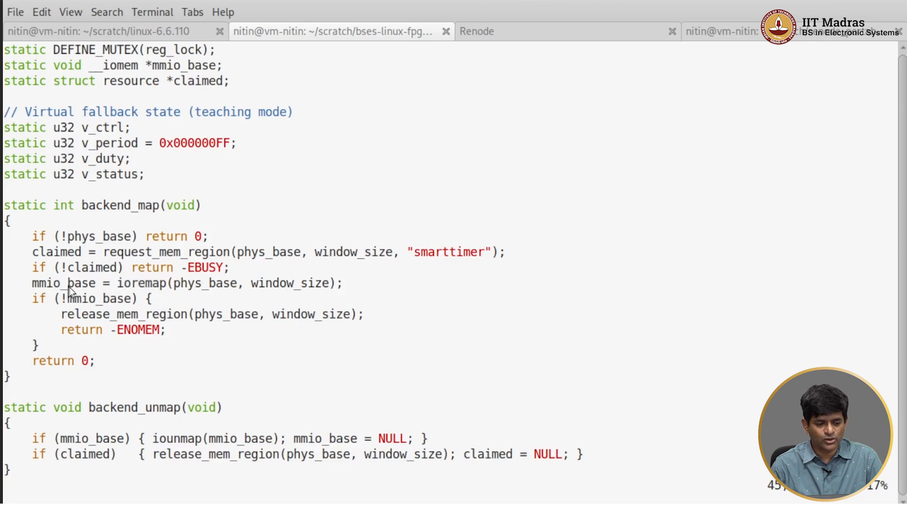
scroll(up, 3)
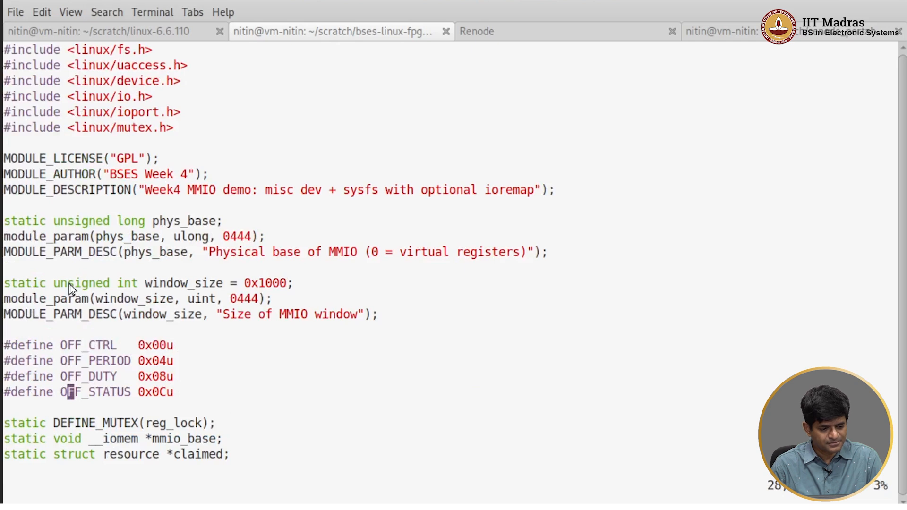
mouse_move(119, 268)
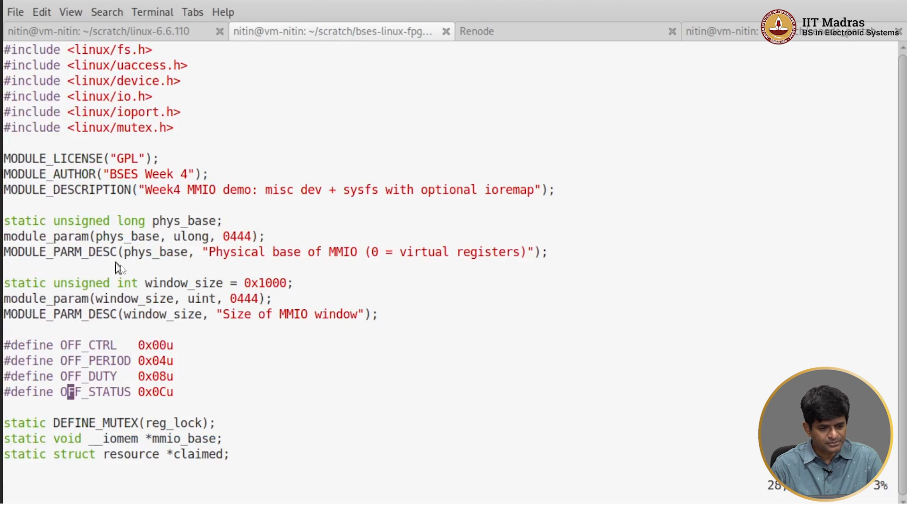
scroll(down, 3)
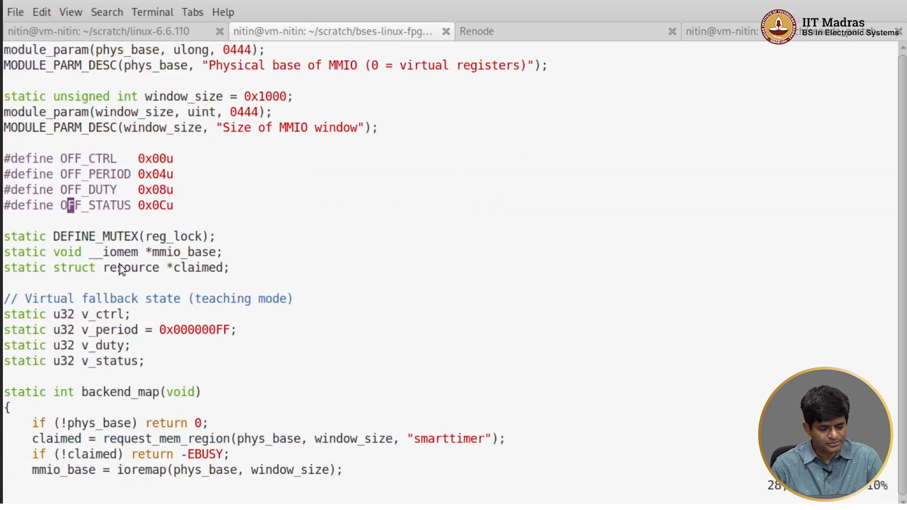
scroll(up, 3)
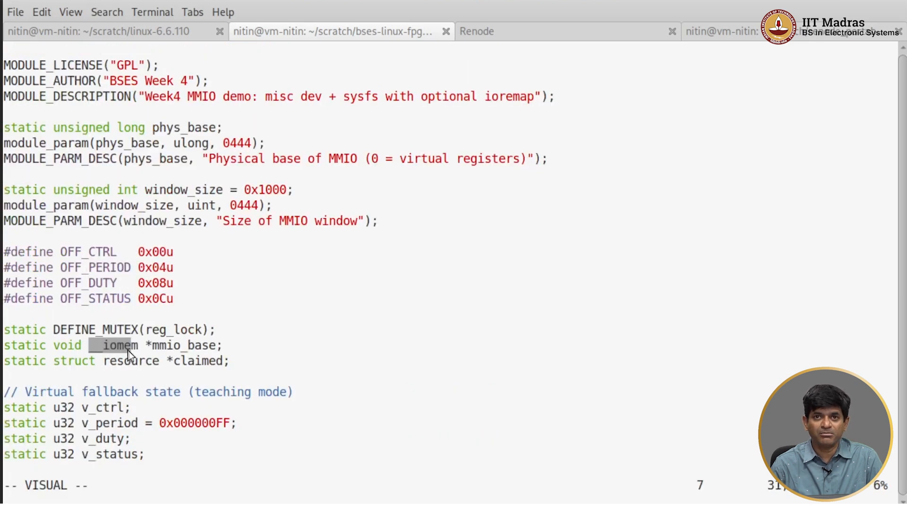
mouse_move(30, 319)
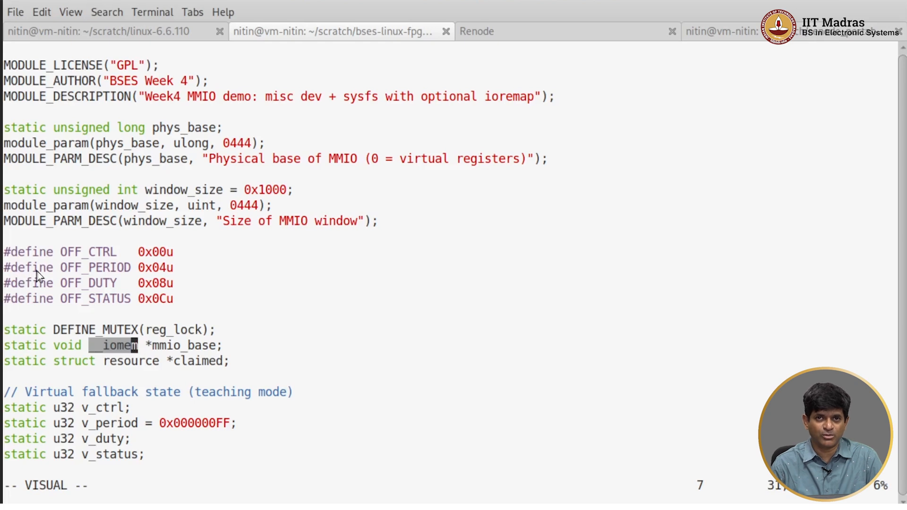
mouse_move(129, 346)
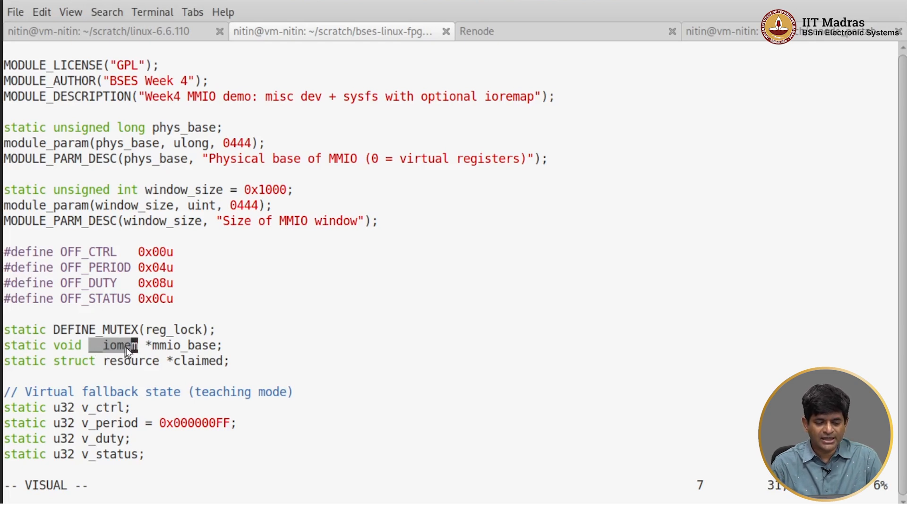
key(Escape)
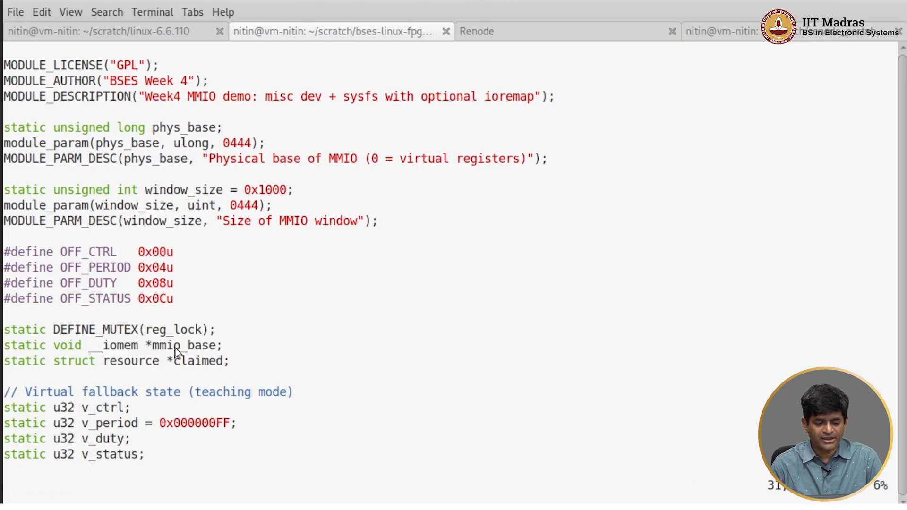
scroll(down, 3)
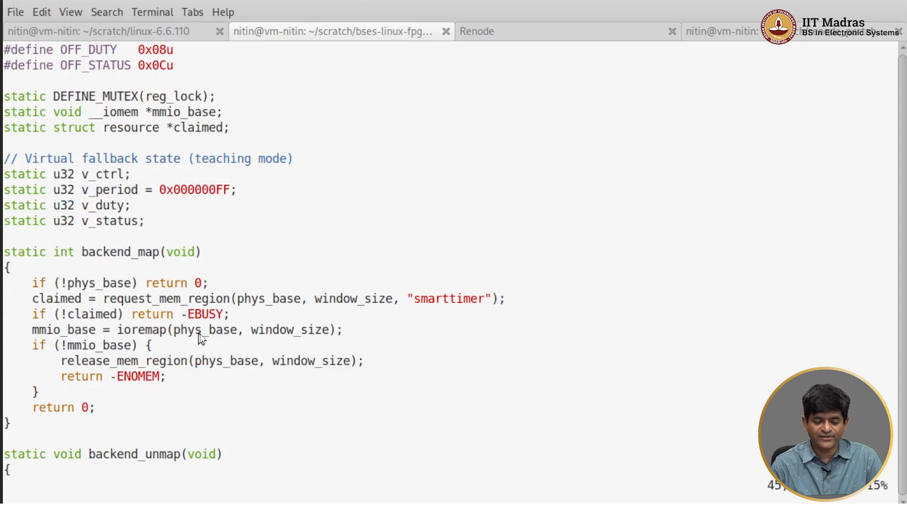
double_click(202, 329)
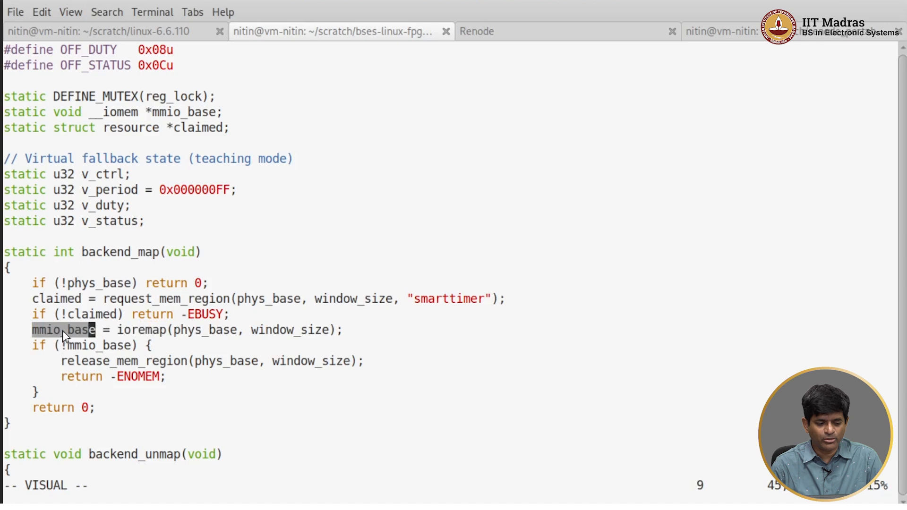
mouse_move(121, 256)
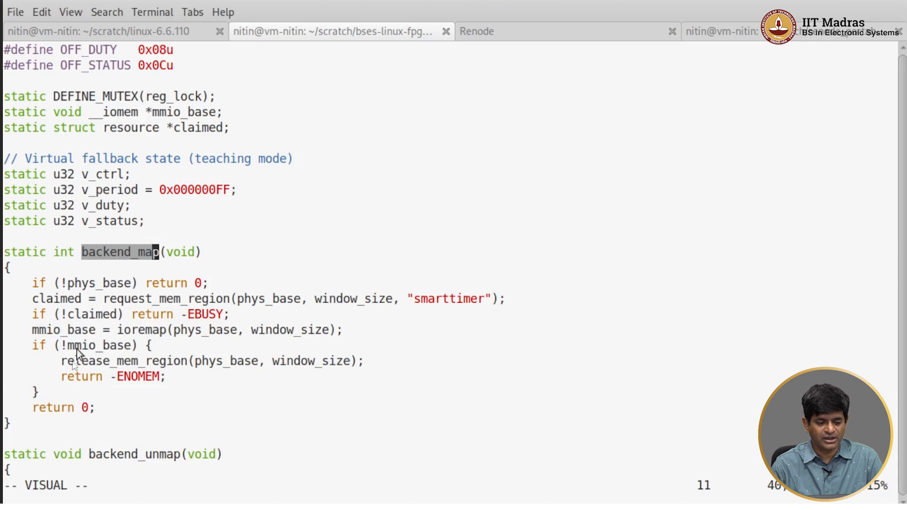
scroll(down, 3)
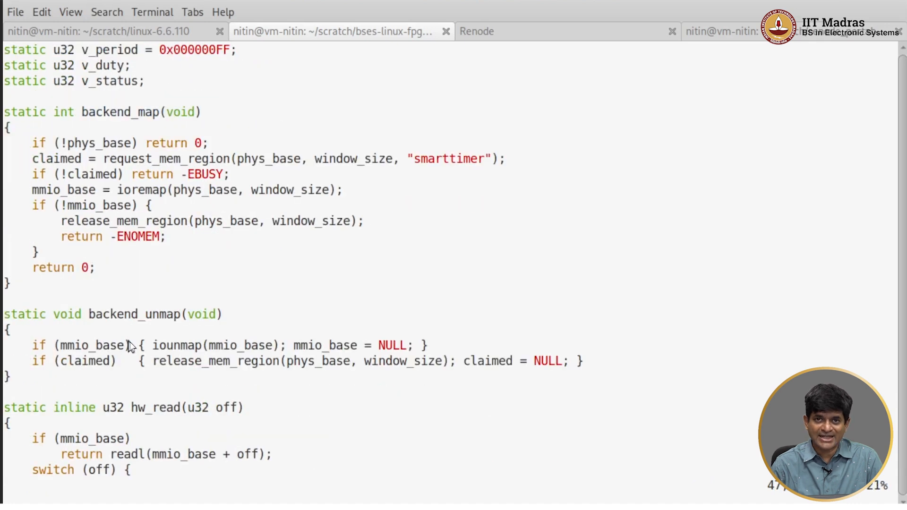
mouse_move(126, 348)
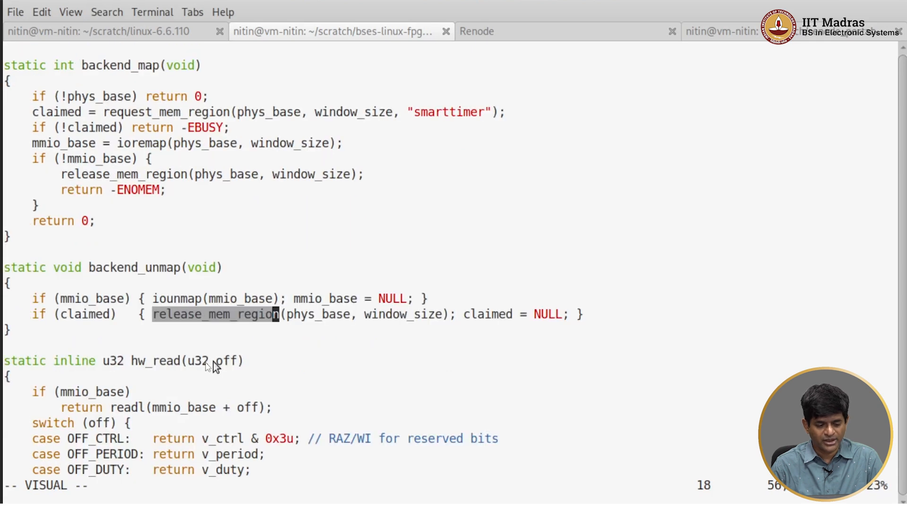
scroll(down, 3)
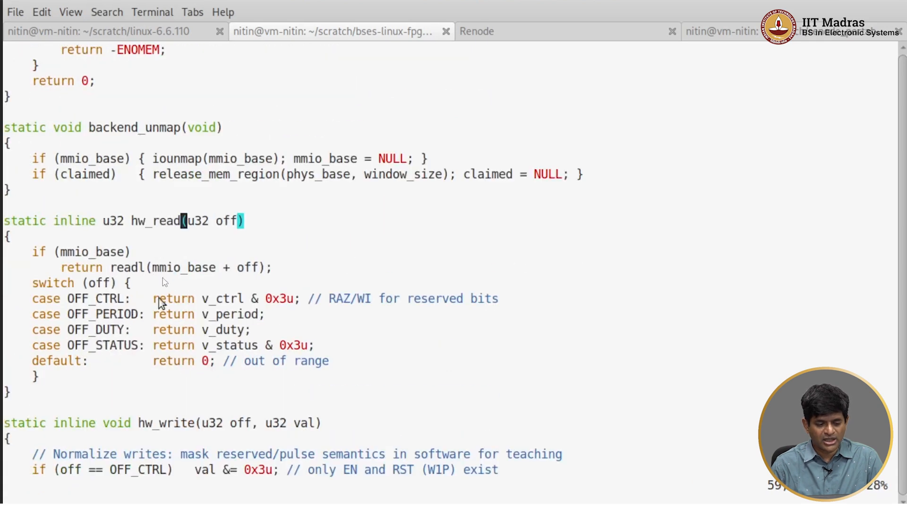
mouse_move(171, 224)
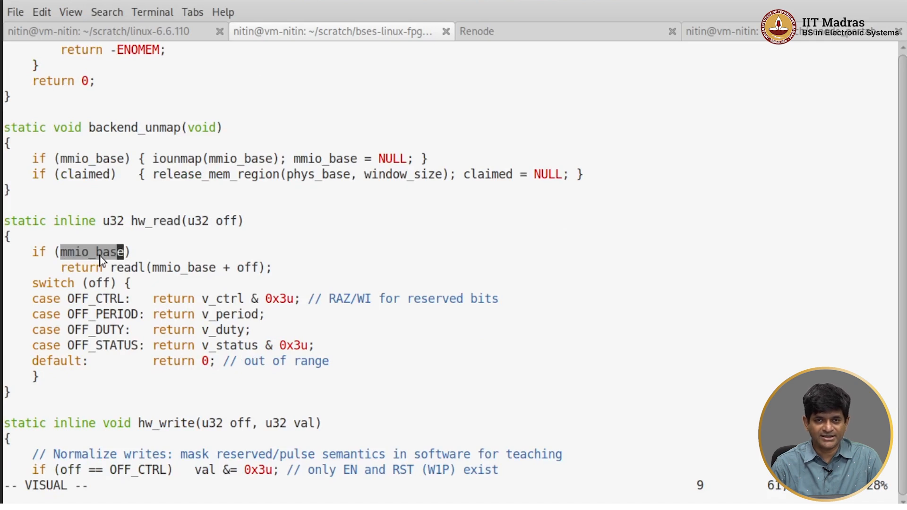
mouse_move(139, 278)
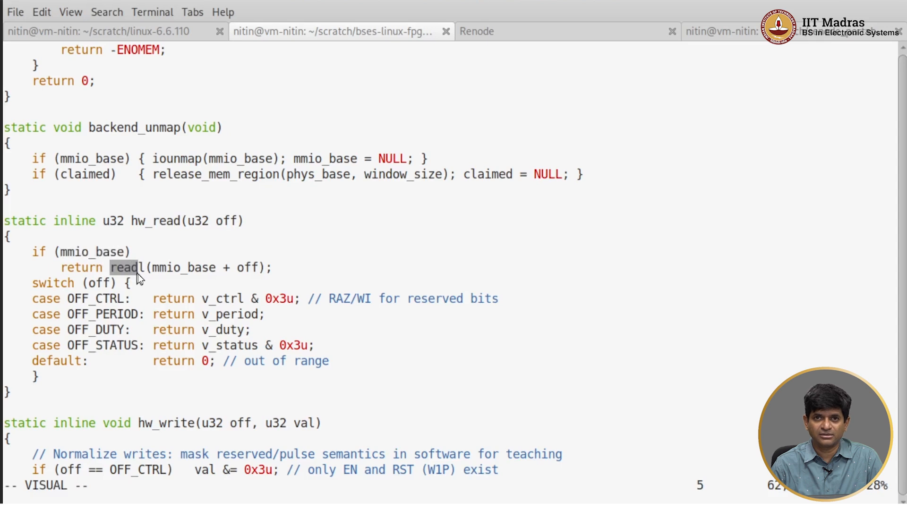
mouse_move(176, 279)
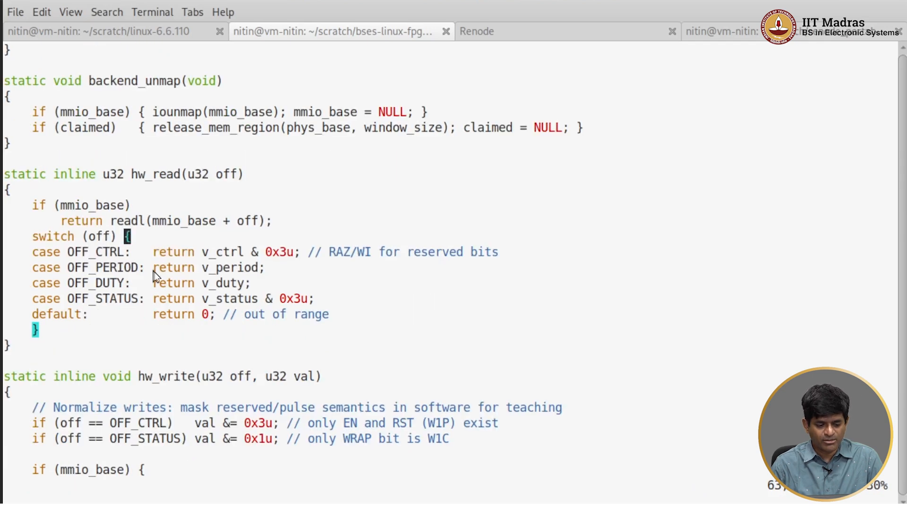
scroll(down, 3)
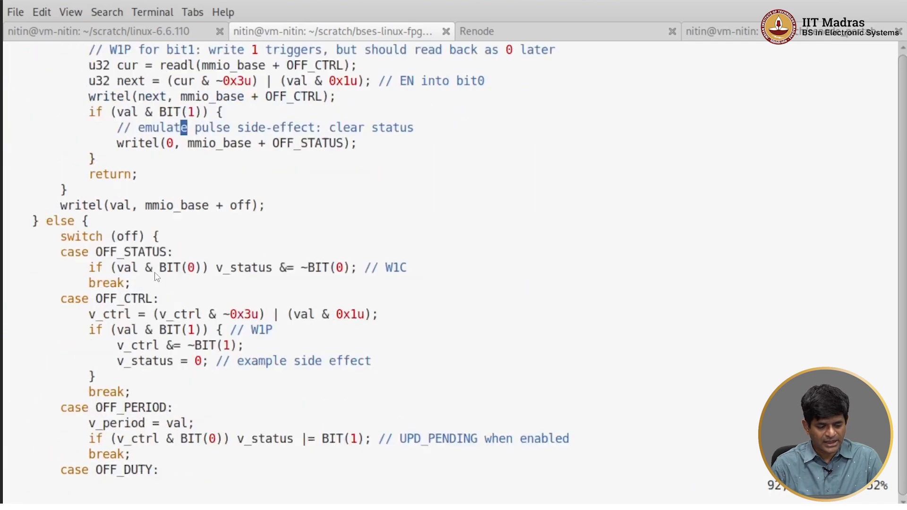
scroll(down, 3)
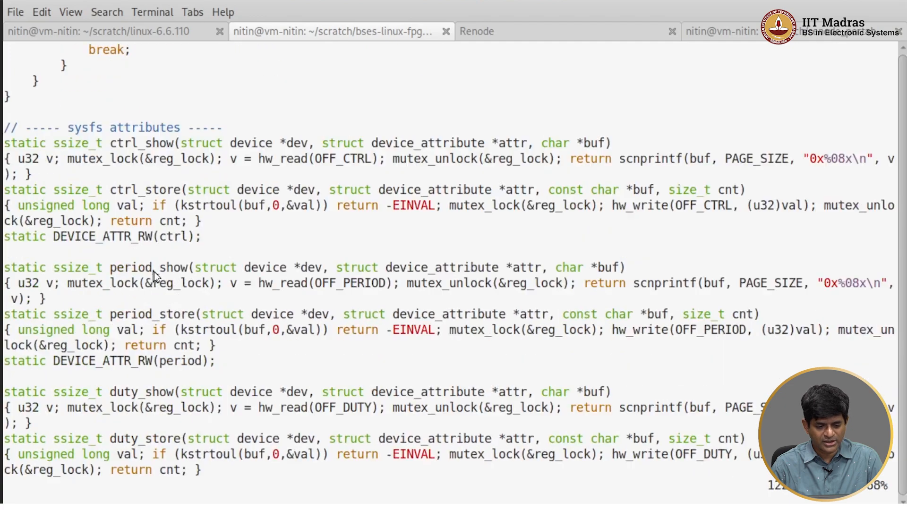
scroll(down, 3)
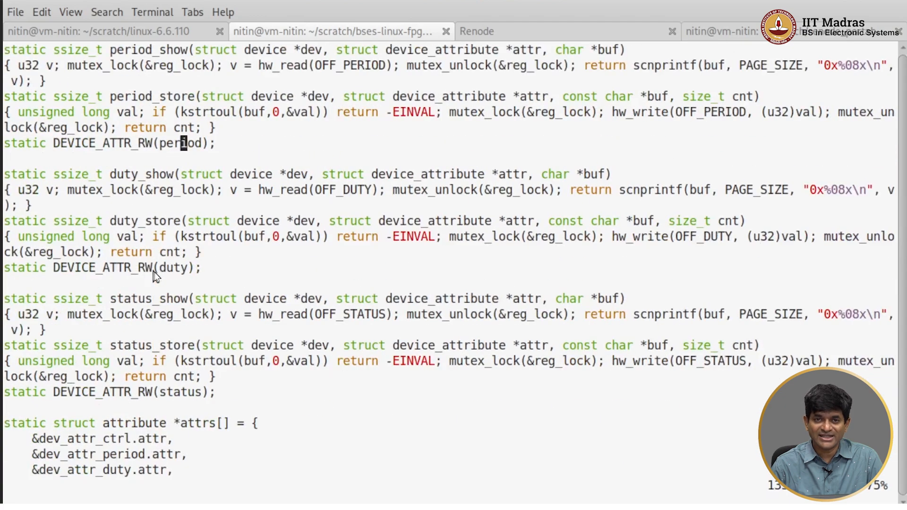
scroll(down, 3)
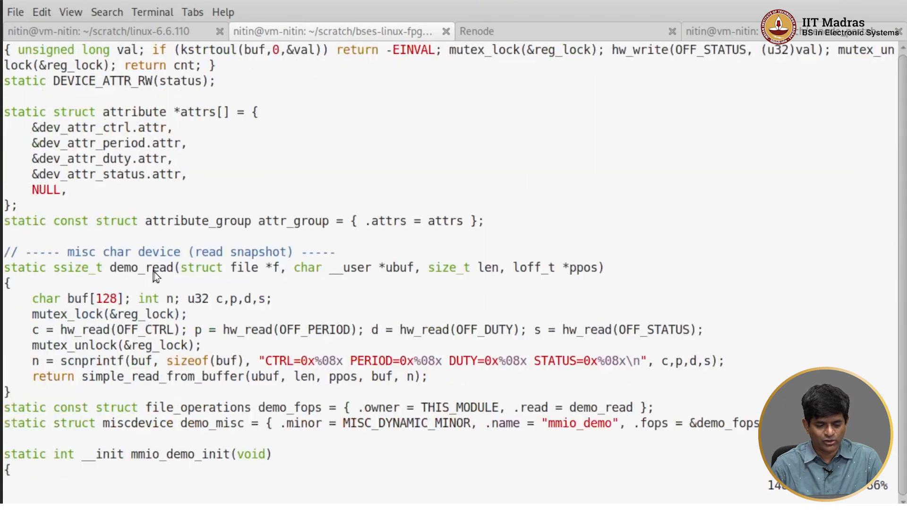
scroll(down, 3)
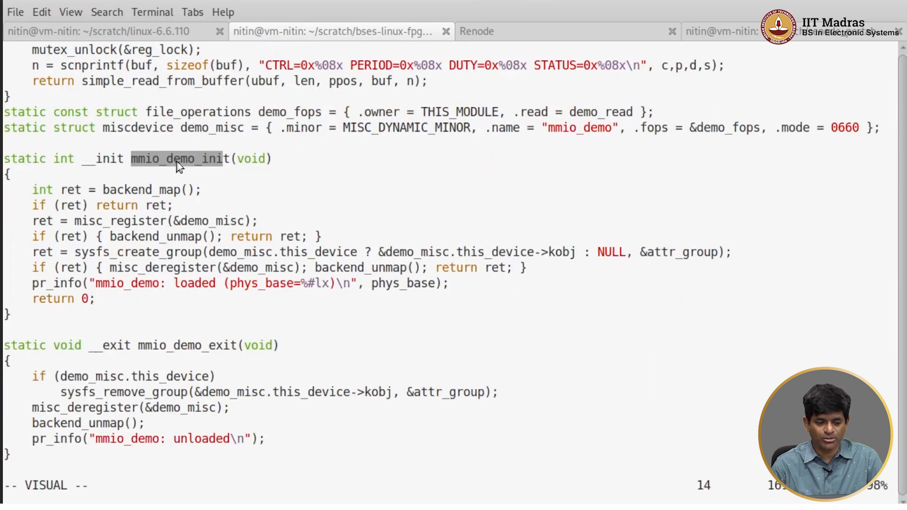
key(V)
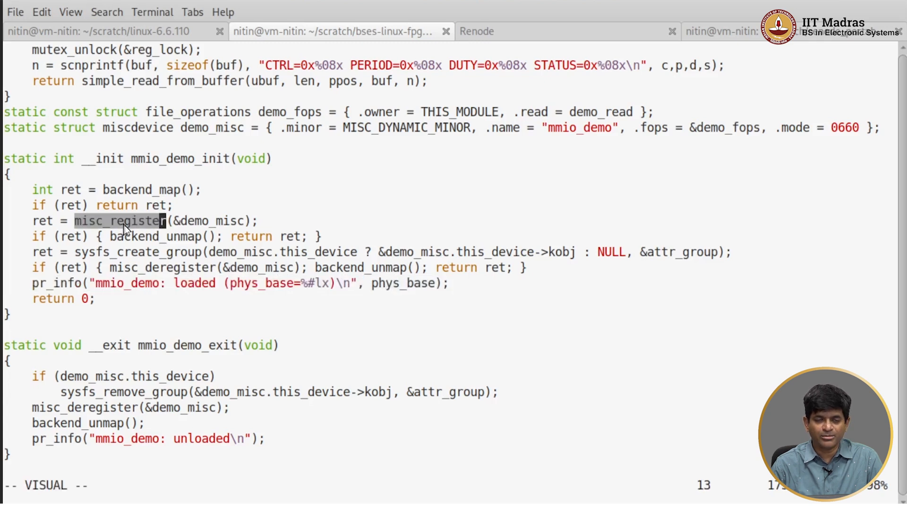
mouse_move(147, 241)
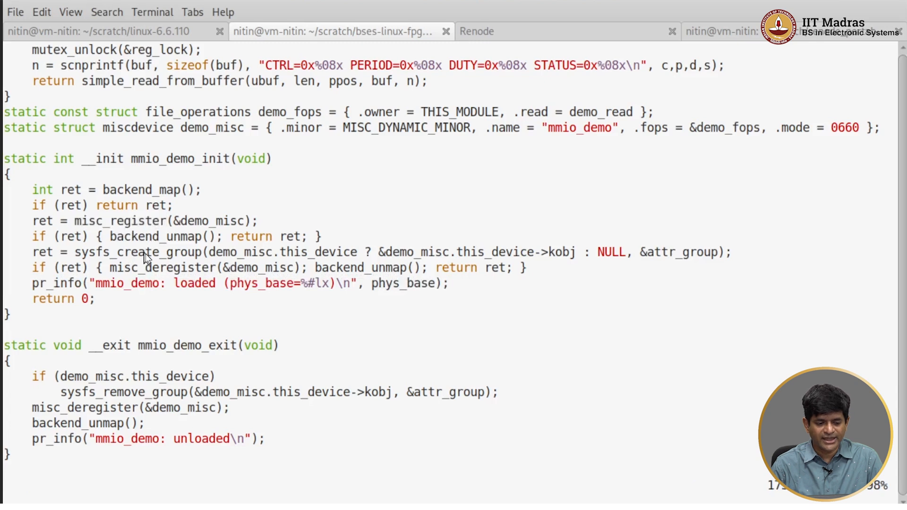
double_click(136, 252)
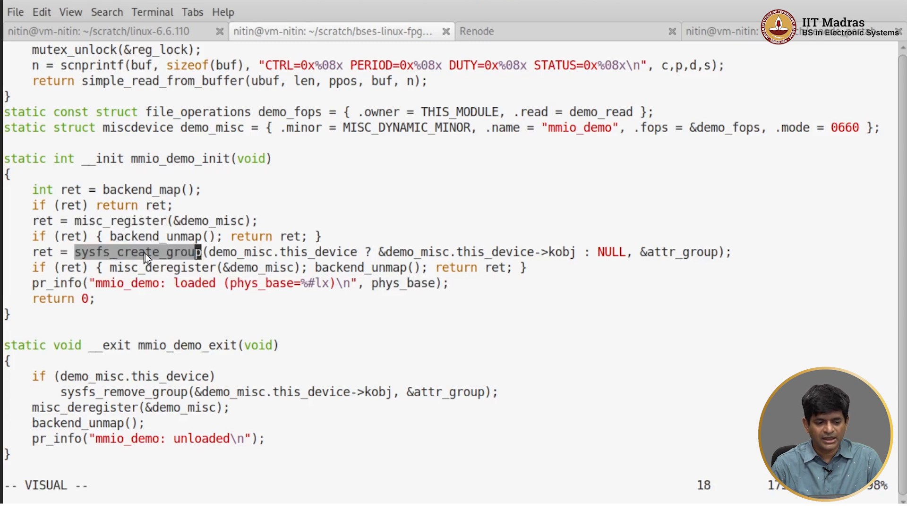
click(139, 190)
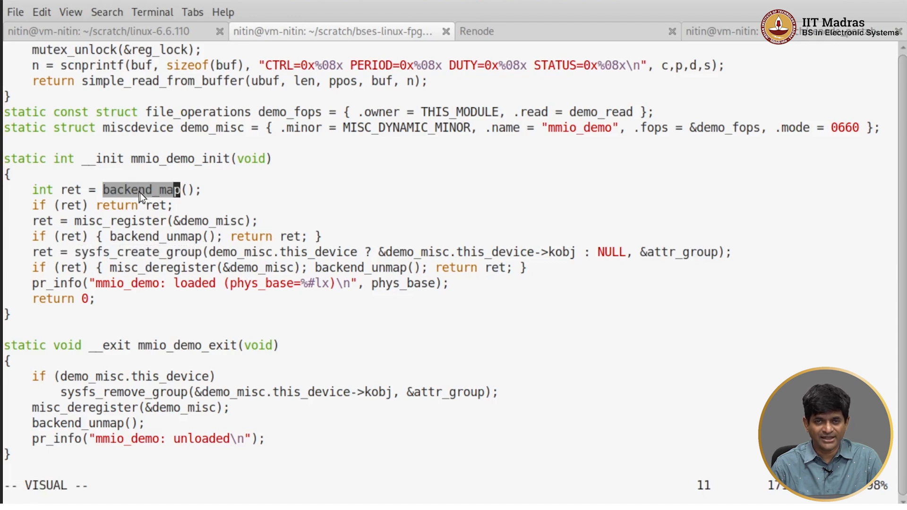
mouse_move(137, 236)
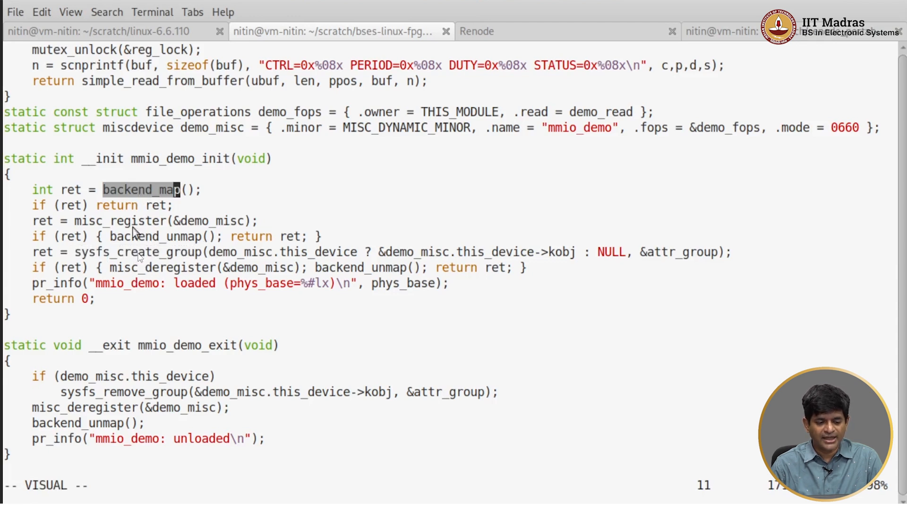
mouse_move(142, 255)
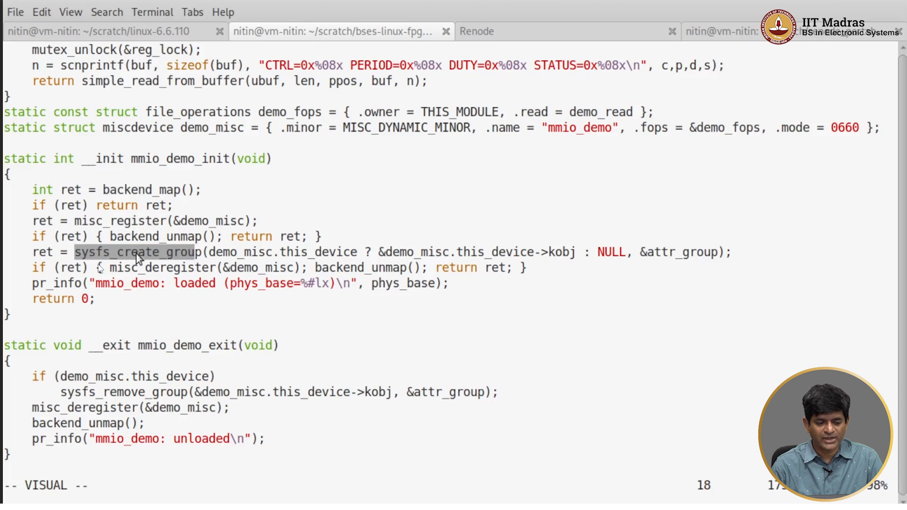
key(V)
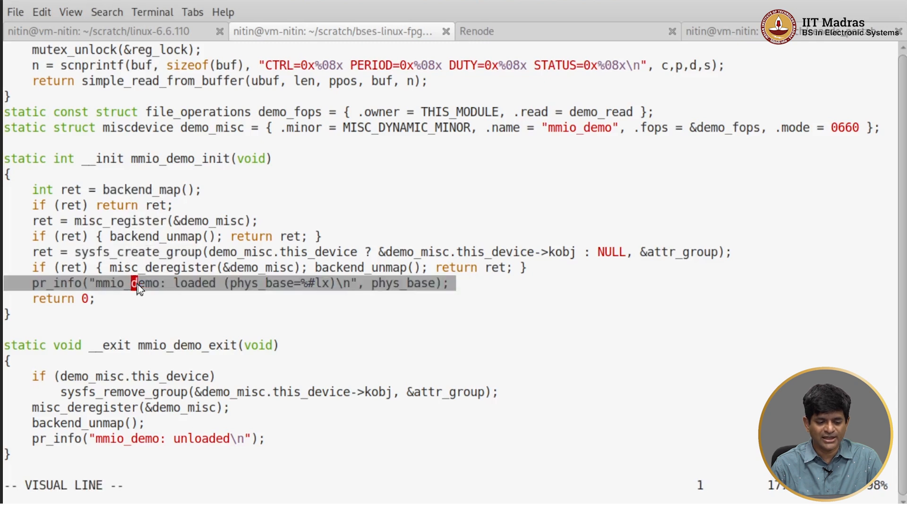
mouse_move(70, 221)
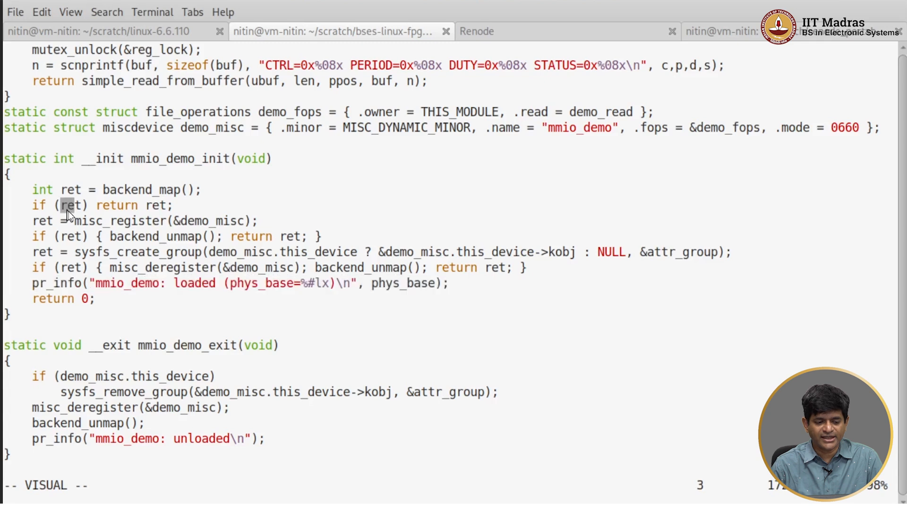
key(V)
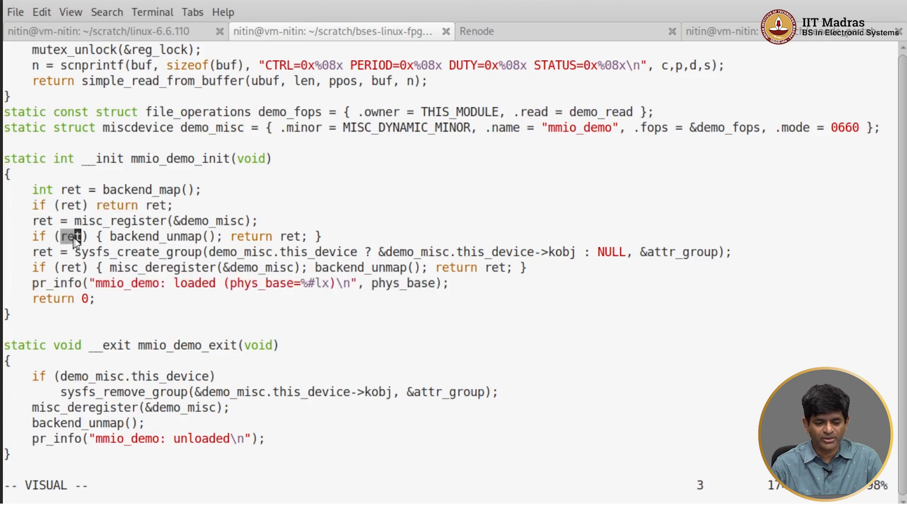
key(V)
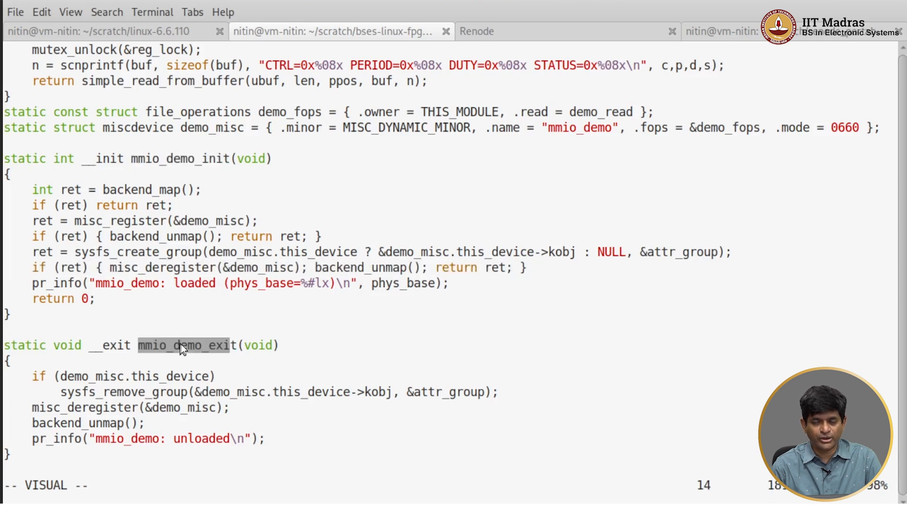
- Quit vim and return to the bash prompt in week04_mmio_demo
key(Escape)
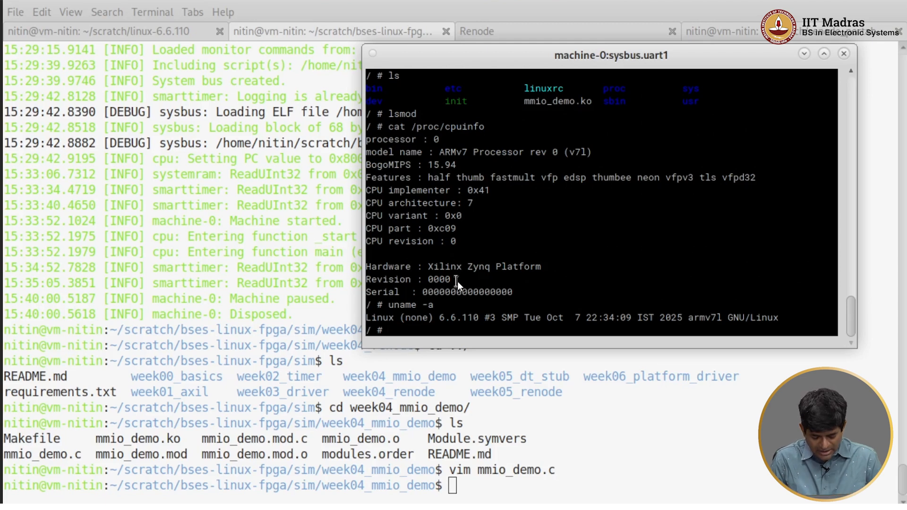
- Run ls in the guest root and highlight mmio_demo.ko in the listing
text(ls)
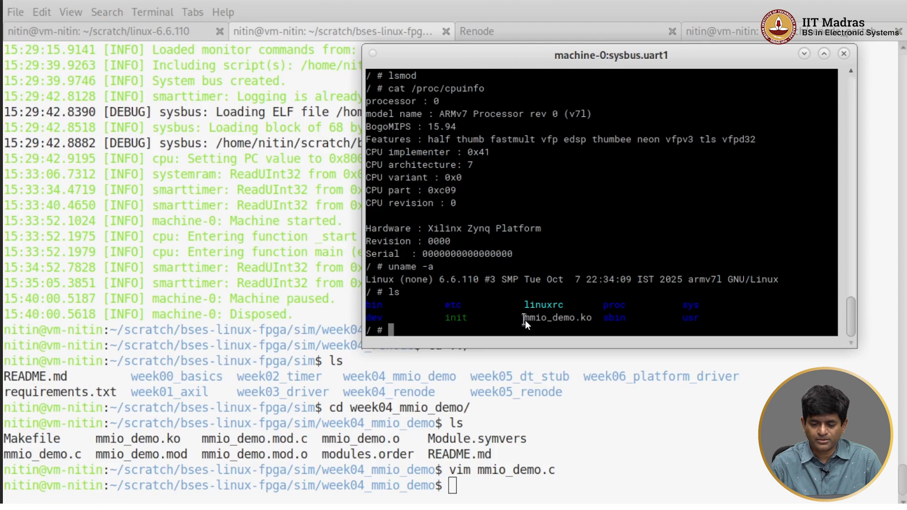
double_click(557, 317)
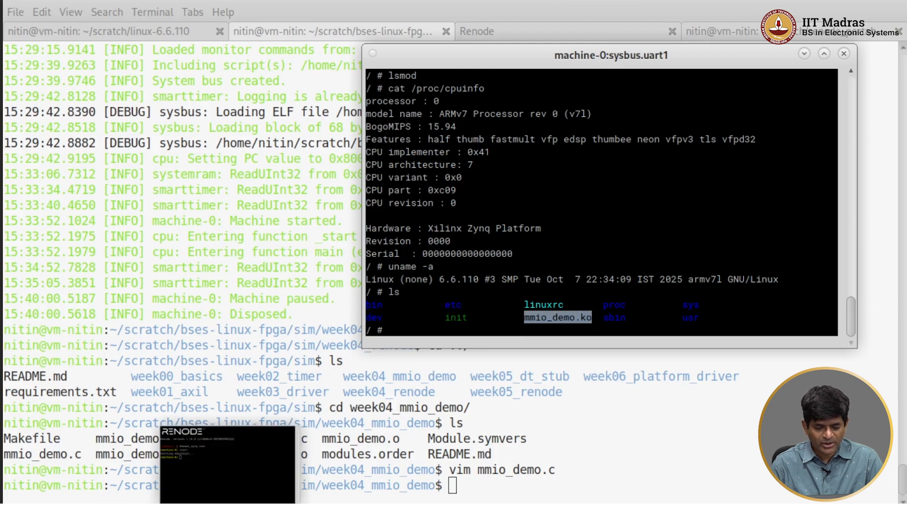
- In the Renode monitor, run sysbus WhatIsAt 0x70000000, then ReadDoubleWord on the register
click(228, 463)
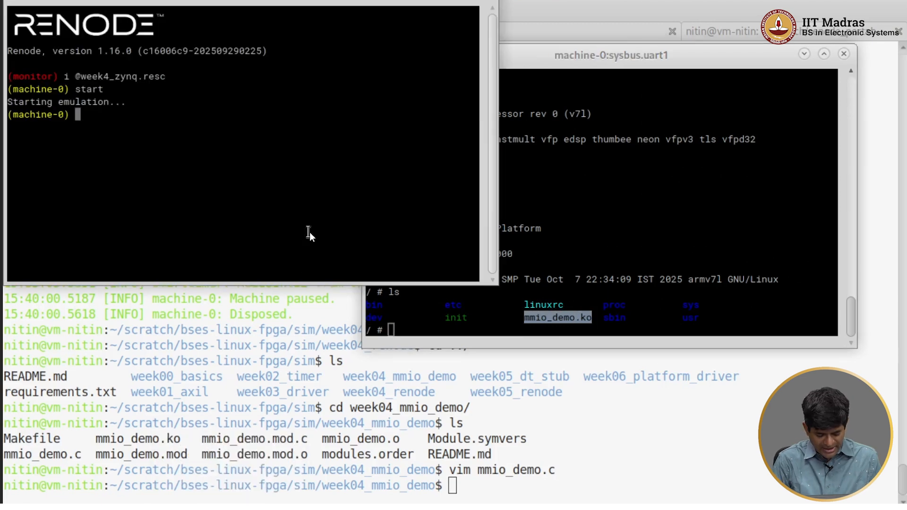
text(sysbus)
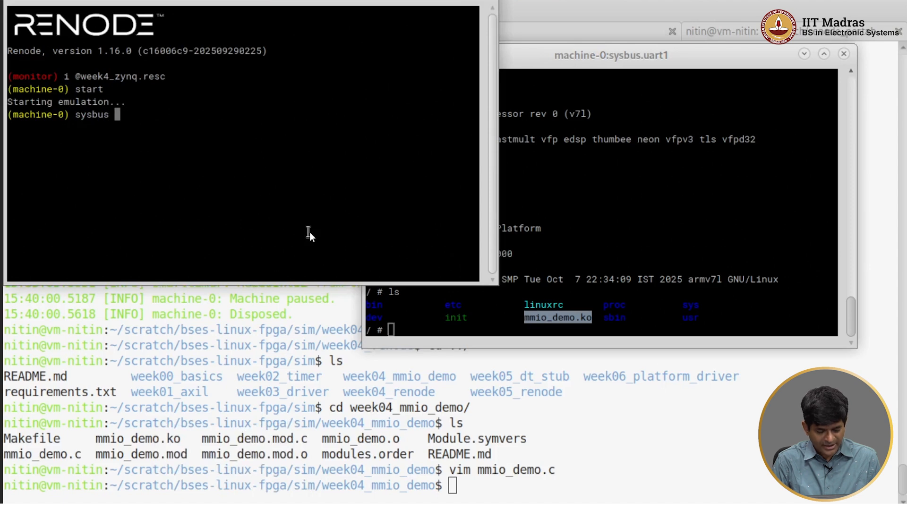
text(What)
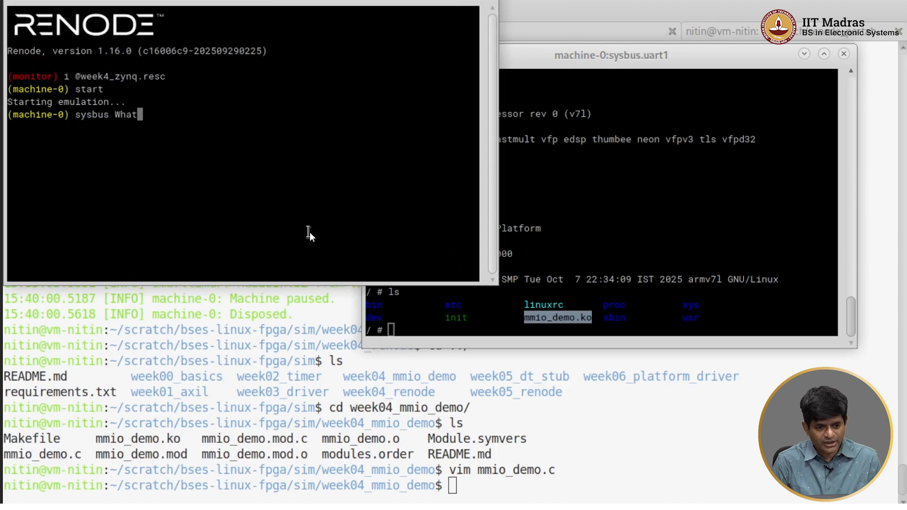
text(IsAt)
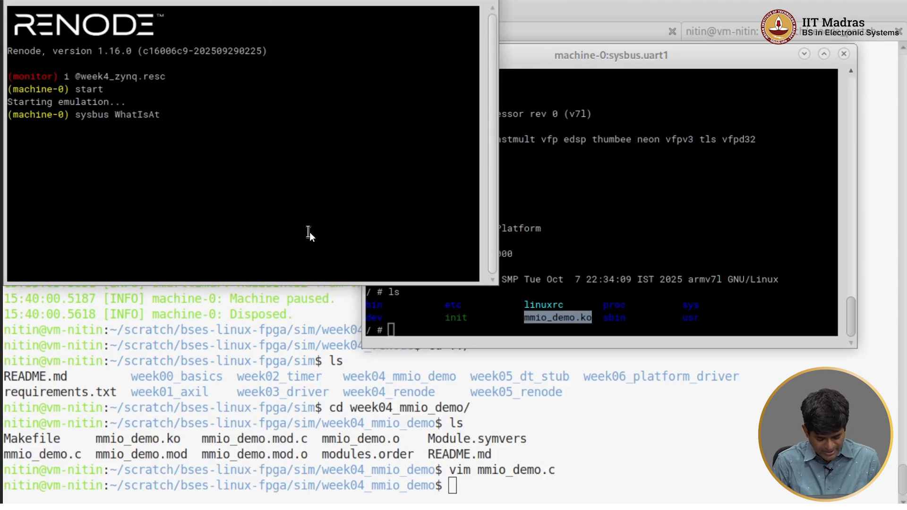
text(0x7000)
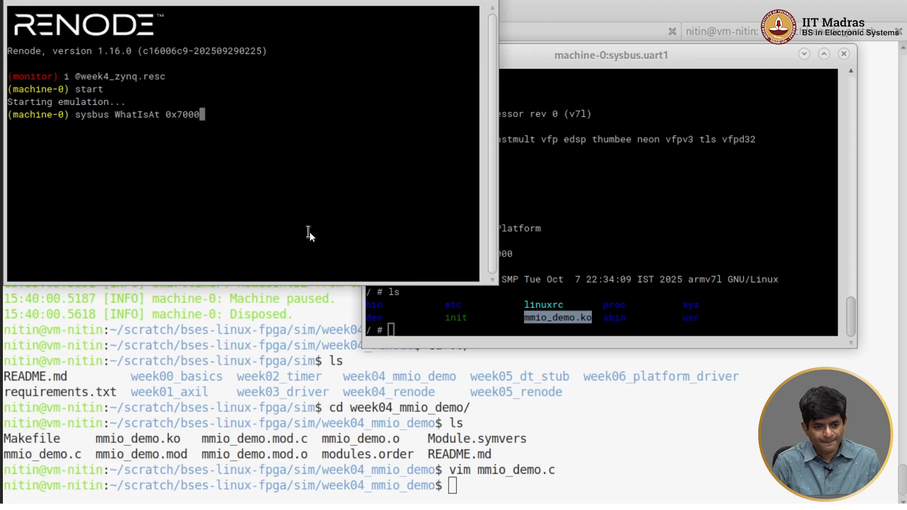
key(Return)
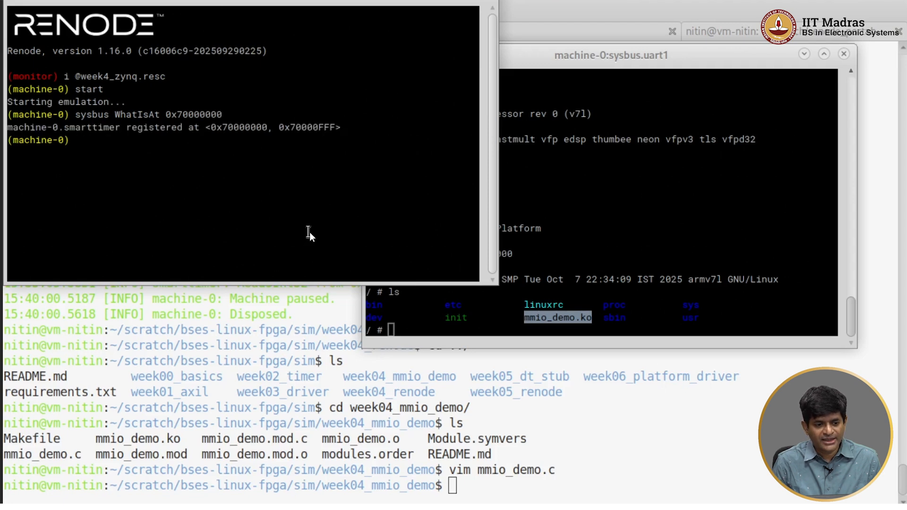
text(sysbus ReadDoubleWord 0x70000)
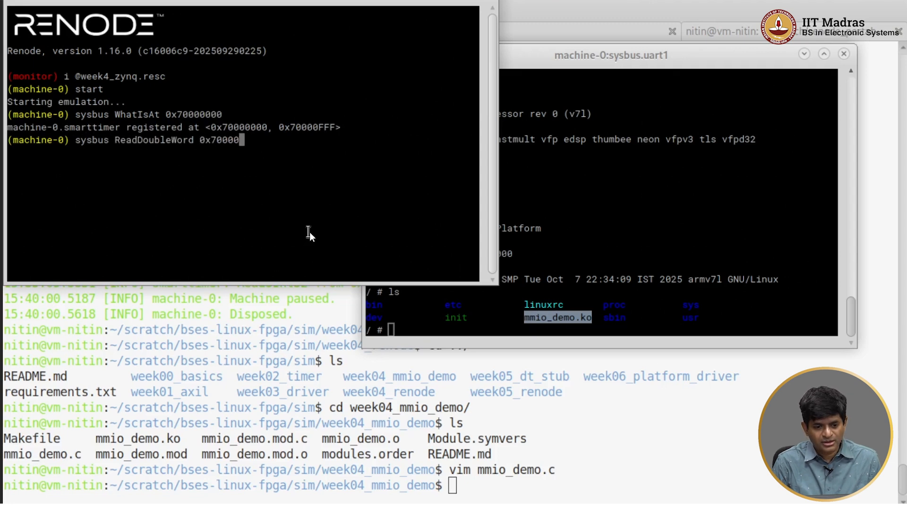
key(Return)
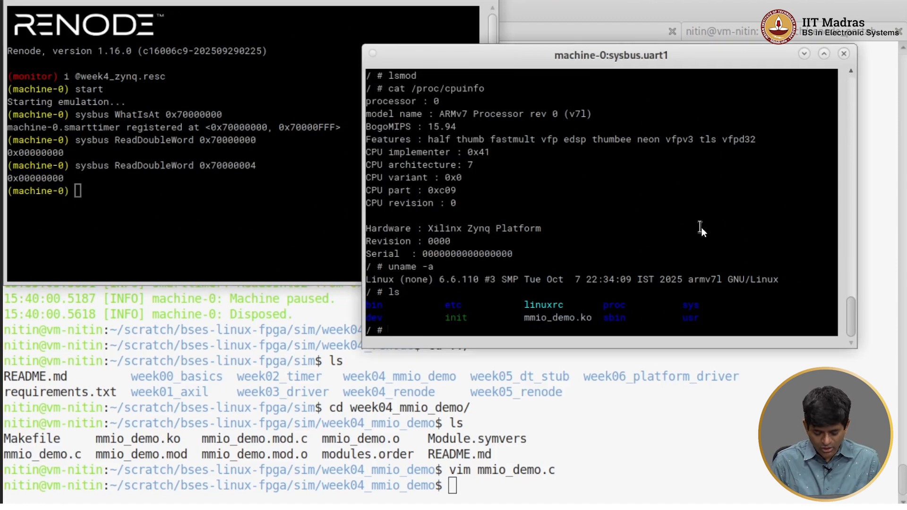
- Run ls -l /dev/mm* in the uart1 console, finding no mmio device node
text(ls -l /)
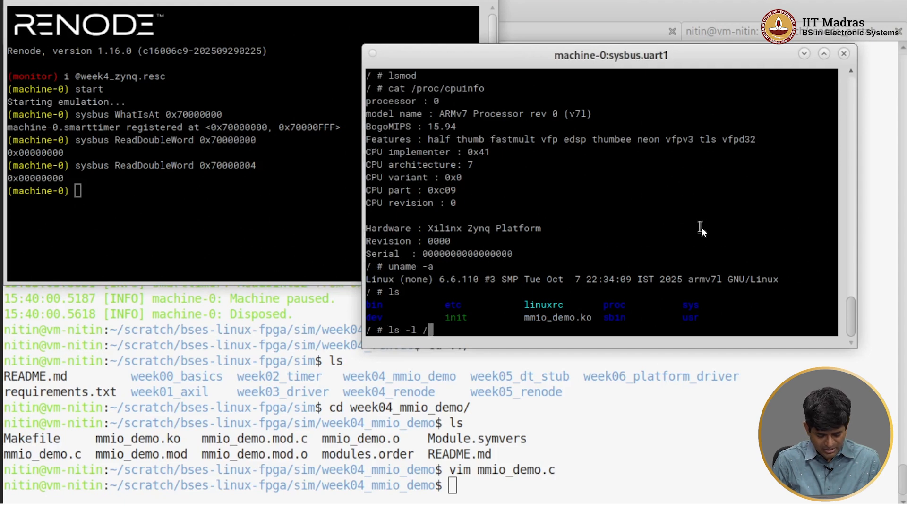
text(dev/mmIO)
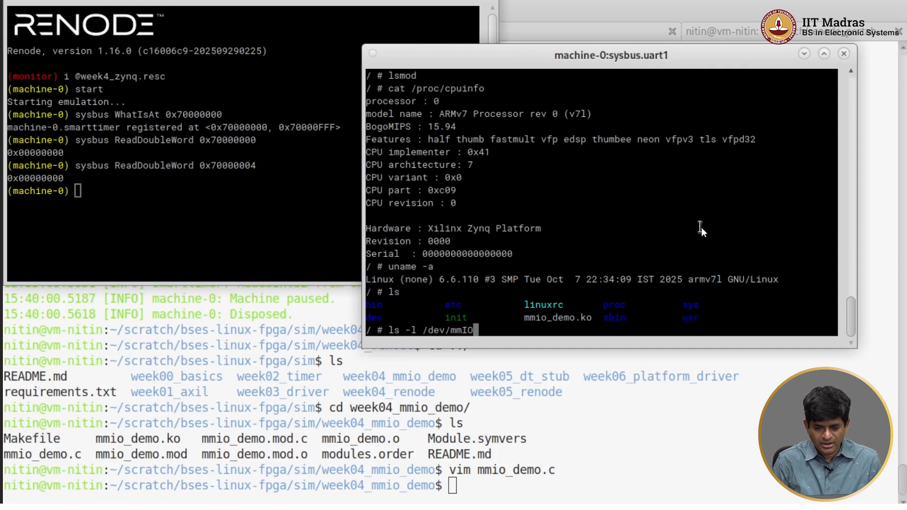
text(*)
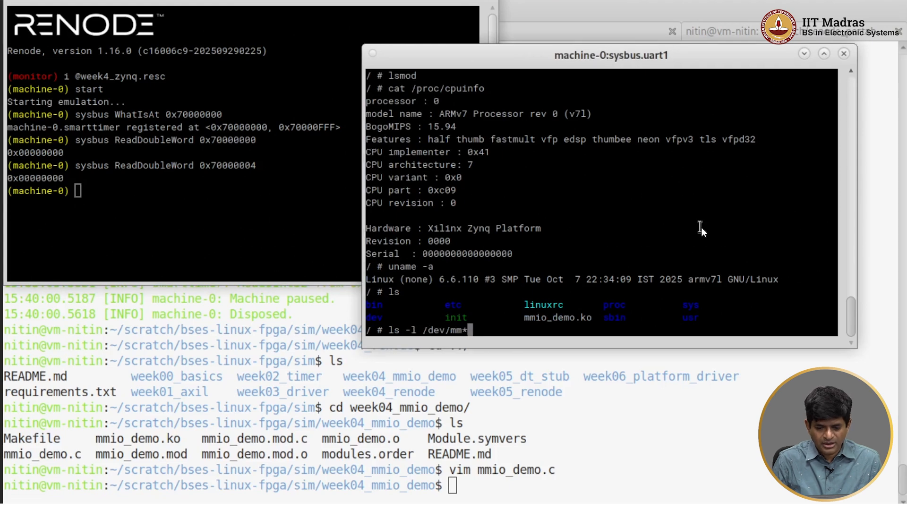
key(Return)
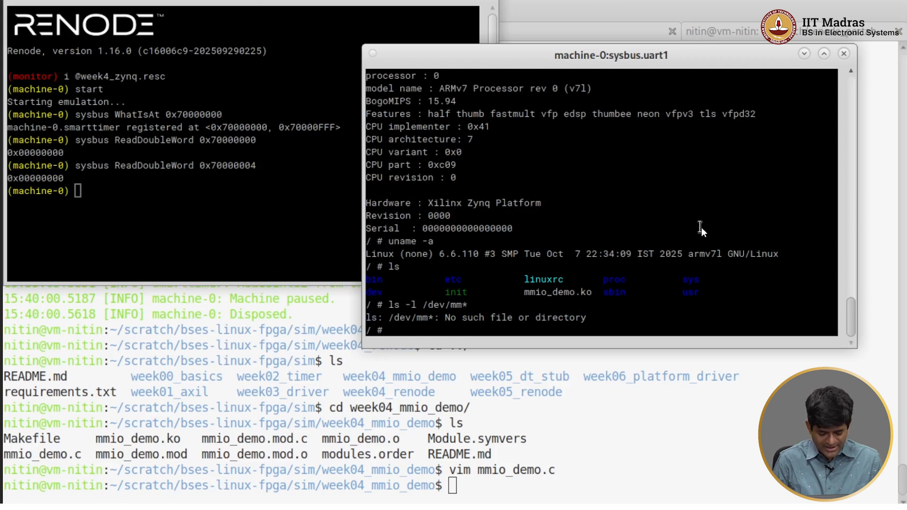
- Run insmod mmio_demo.ko in the guest, which loads with phys_base=0x0
text(insmod)
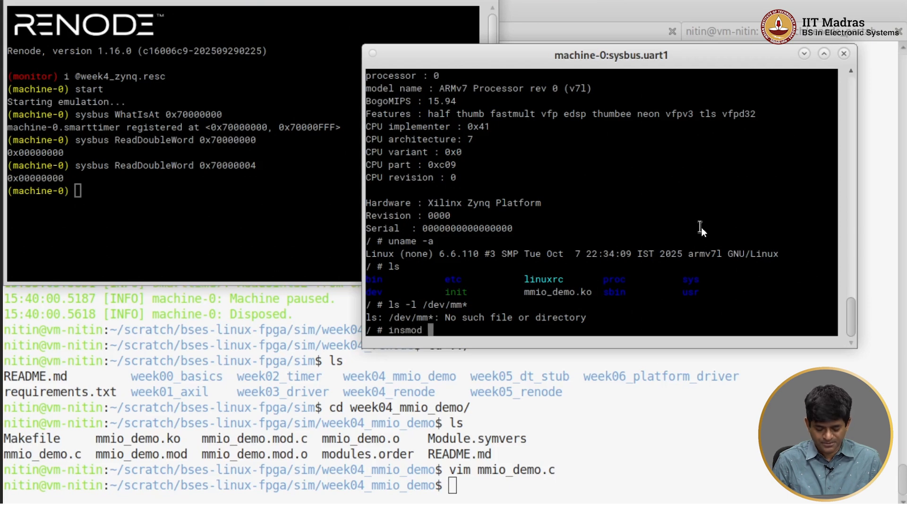
text(mmio_demo.ko)
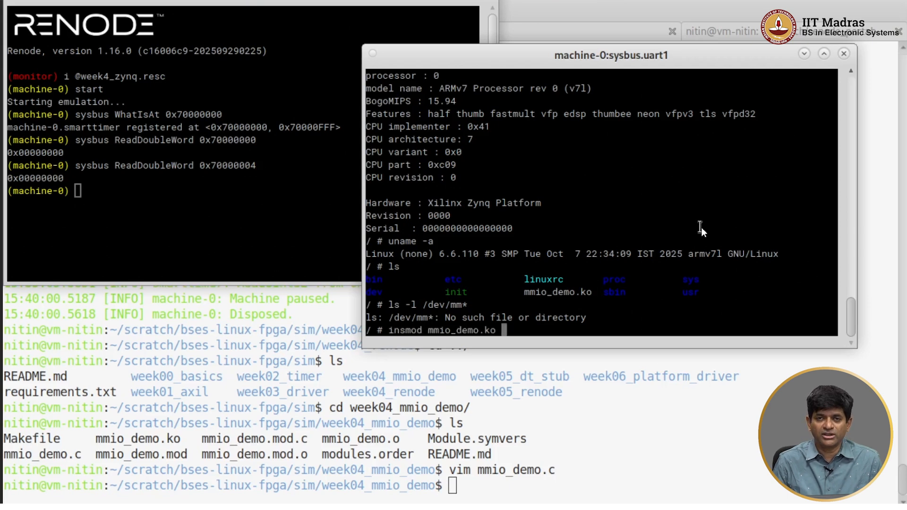
key(Return)
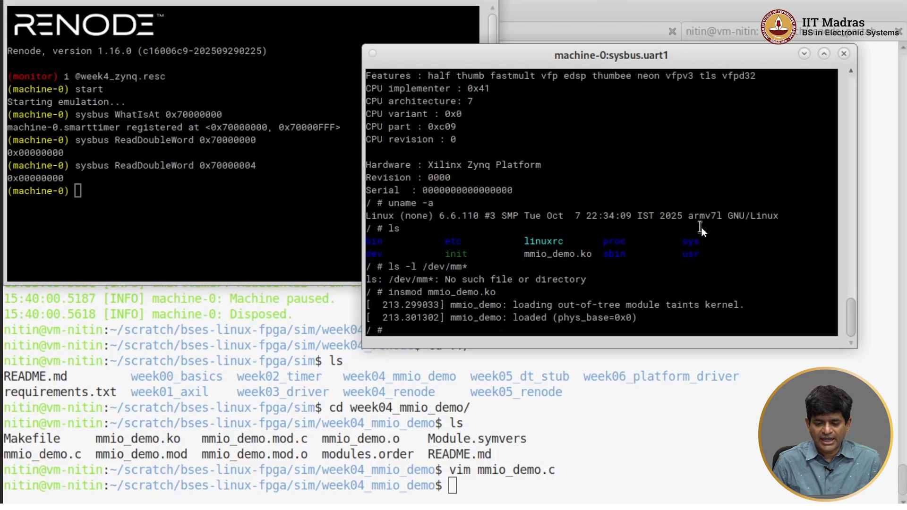
mouse_move(537, 307)
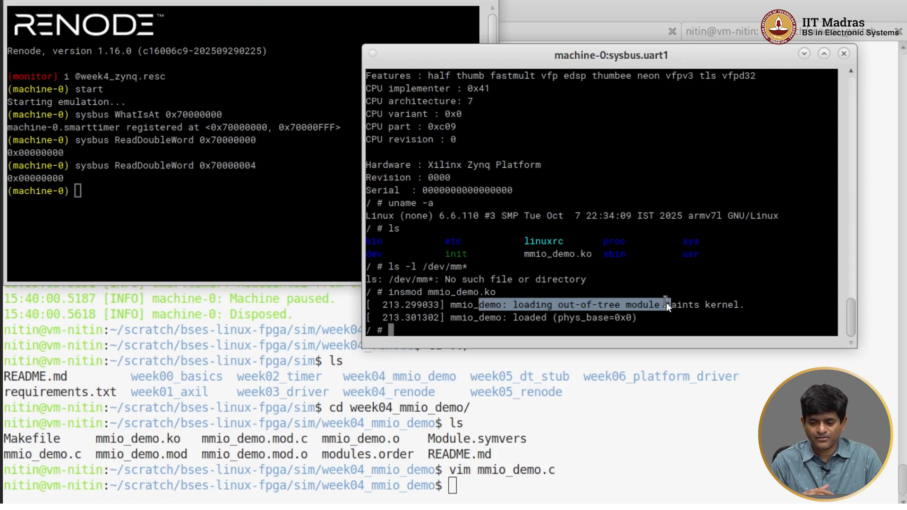
mouse_move(480, 323)
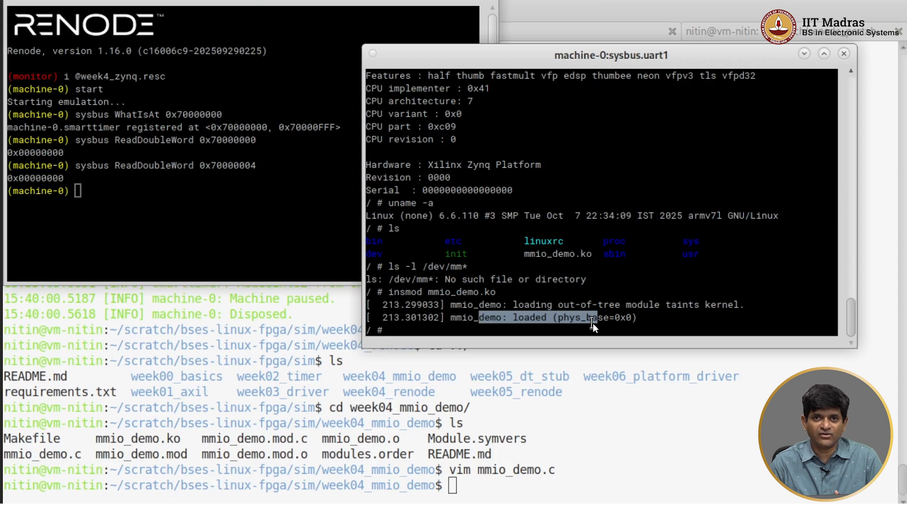
mouse_move(604, 258)
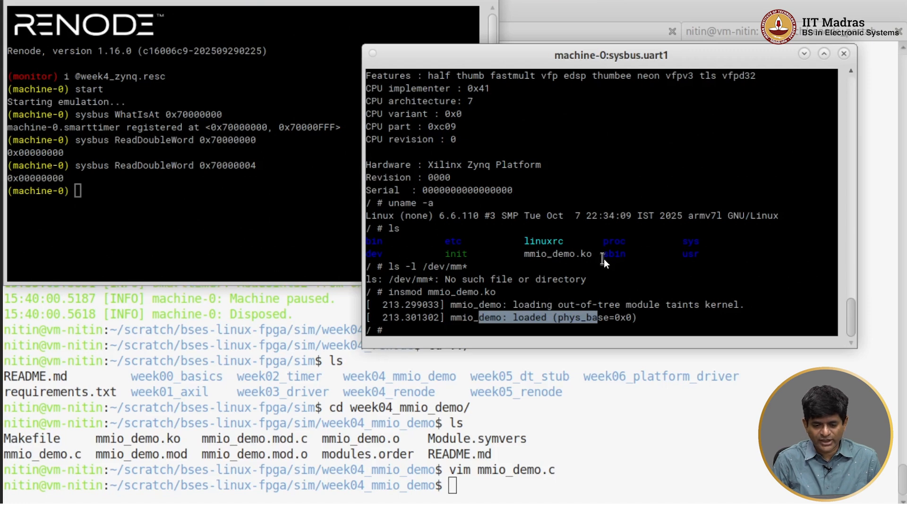
- Cat /dev/mmio_demo showing PERIOD=0xff, then reread 0x70000004 in the monitor, returning zero
text(cat /dev/mmio_demo)
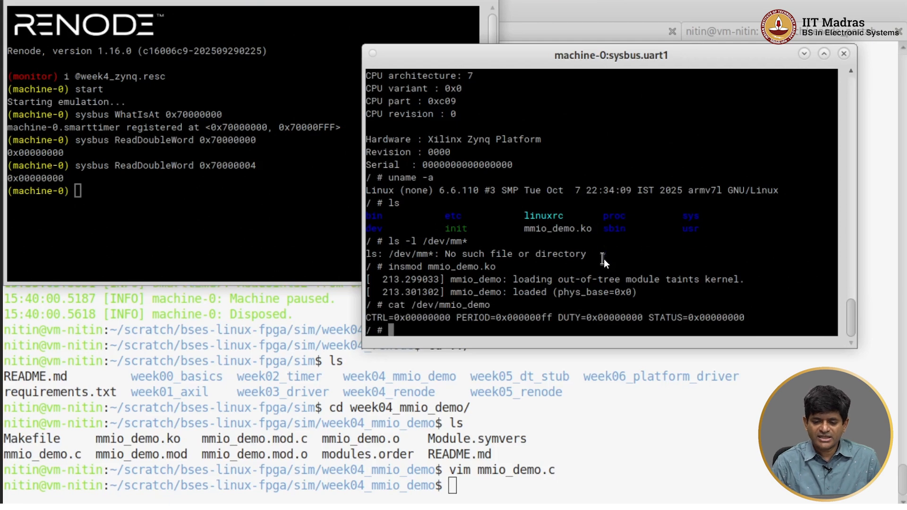
mouse_move(543, 321)
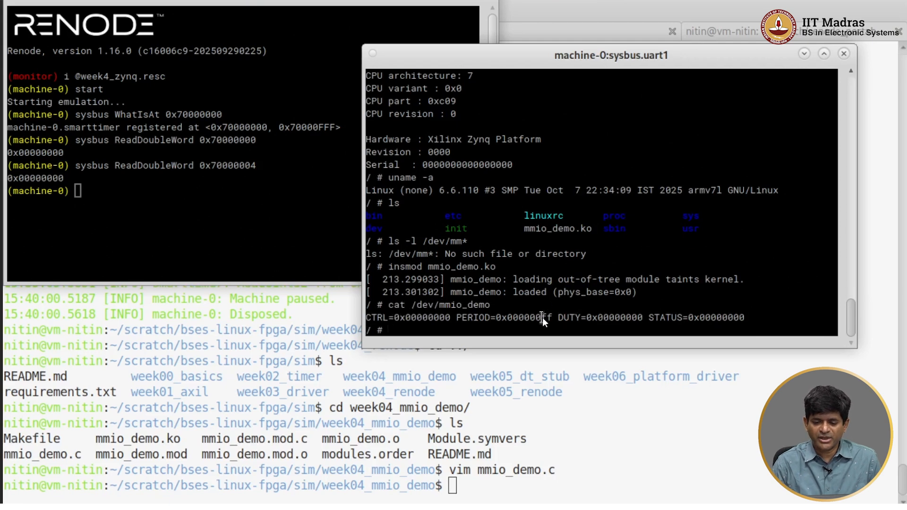
double_click(526, 317)
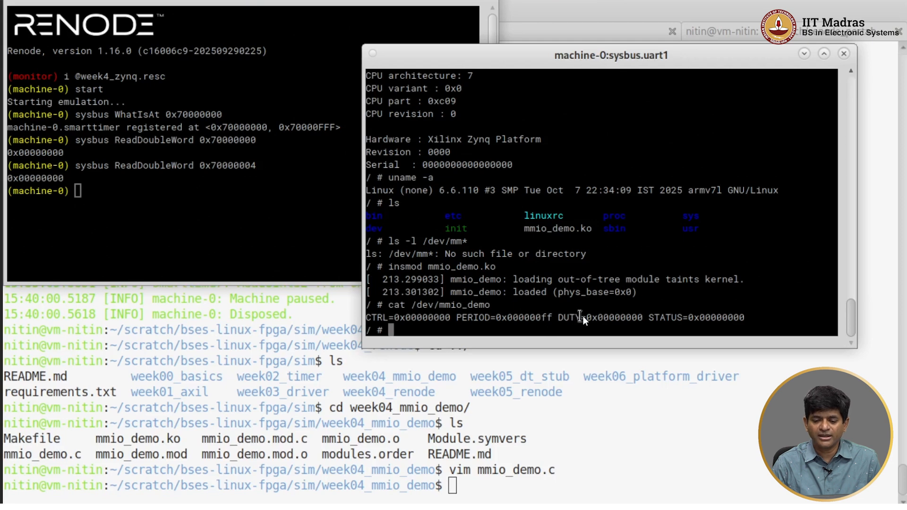
mouse_move(218, 218)
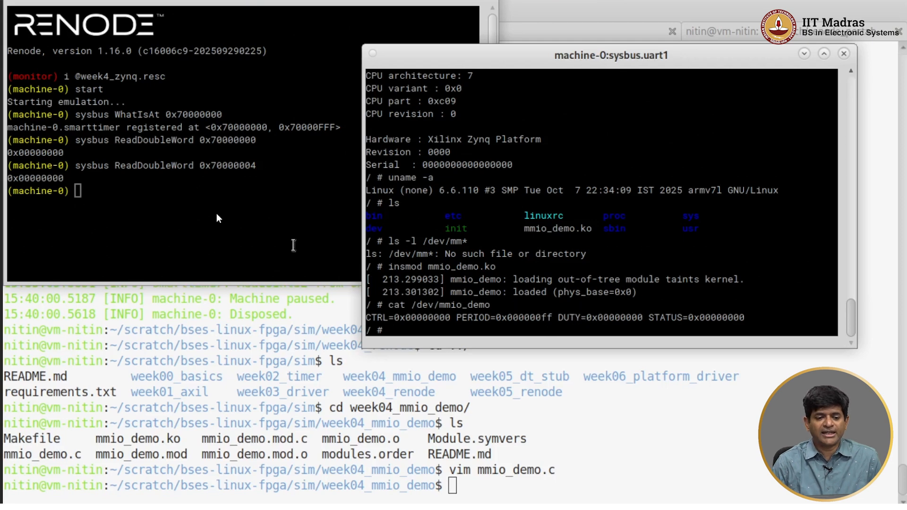
mouse_move(204, 209)
text(sysbus ReadDoubleWord 0x70000004)
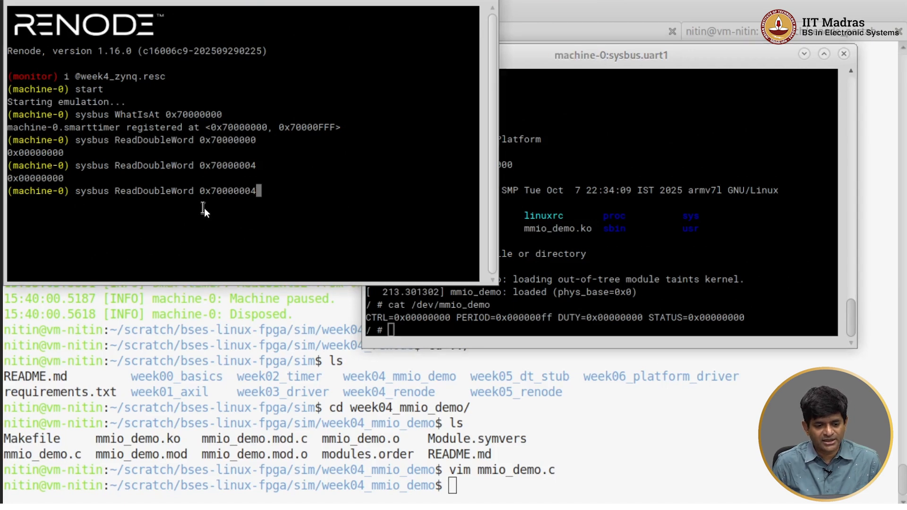
key(Return)
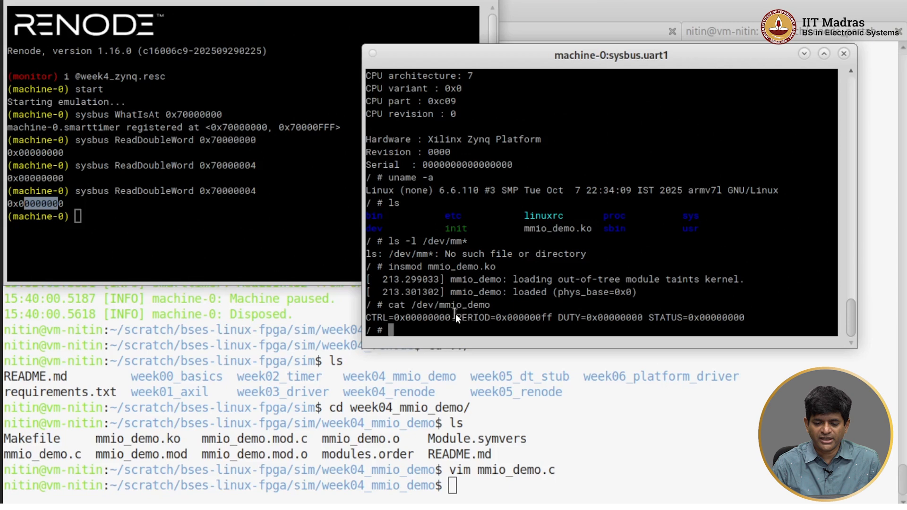
double_click(504, 317)
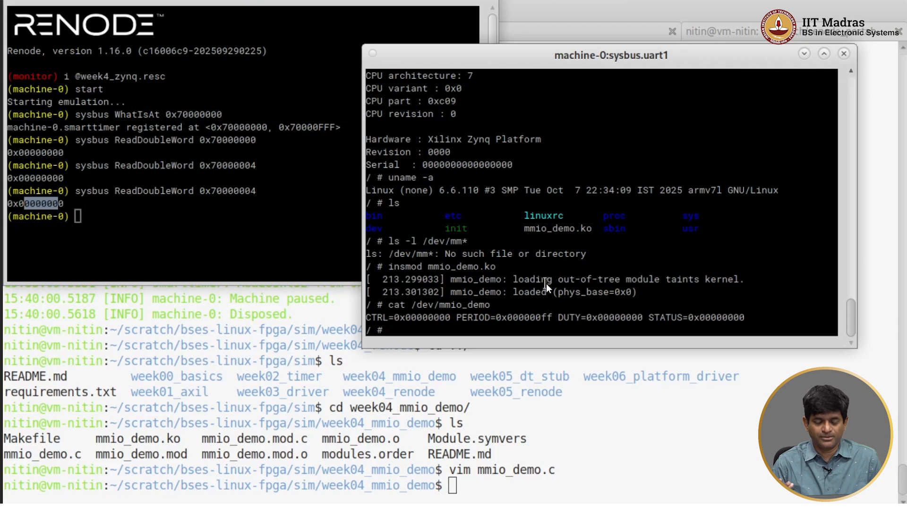
- Unload the mmio_demo module with rmmod
text(rmm)
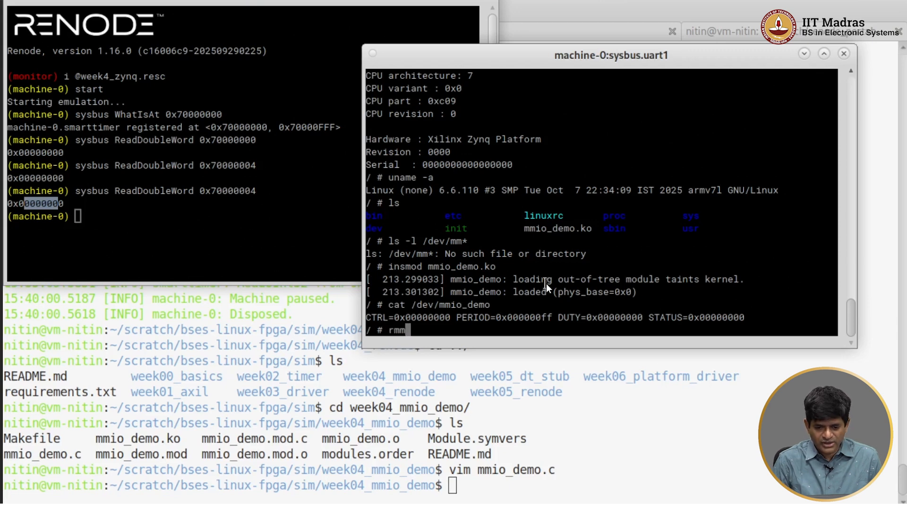
text(od mmio)
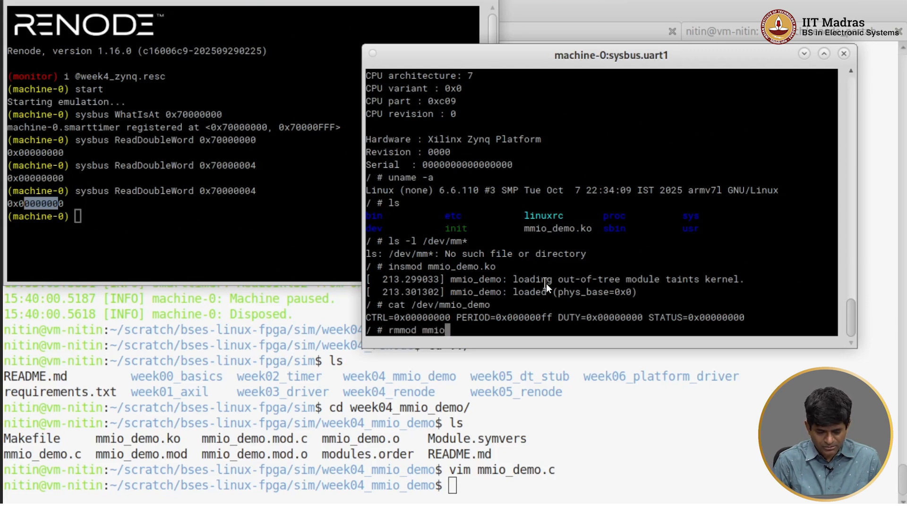
key(Return)
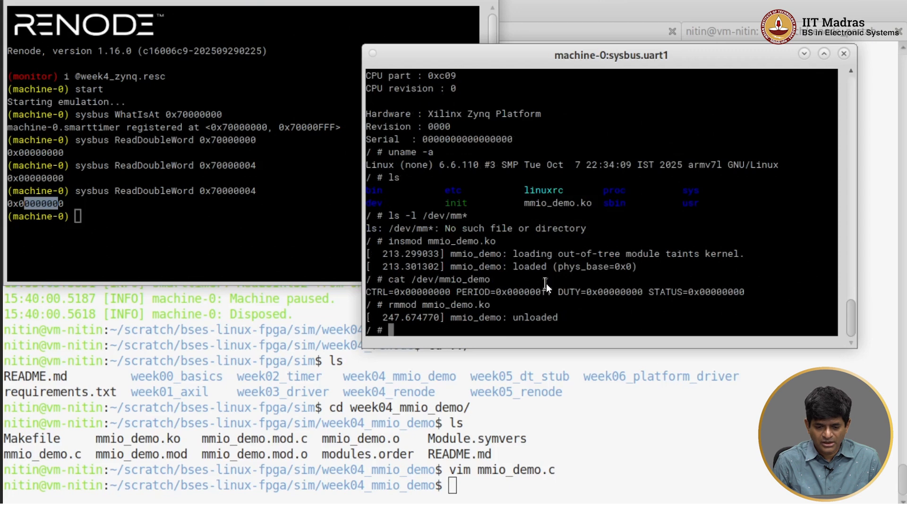
- Reload mmio_demo.ko with phys_base=0x70000000 and read /dev/mmio_demo
text(i)
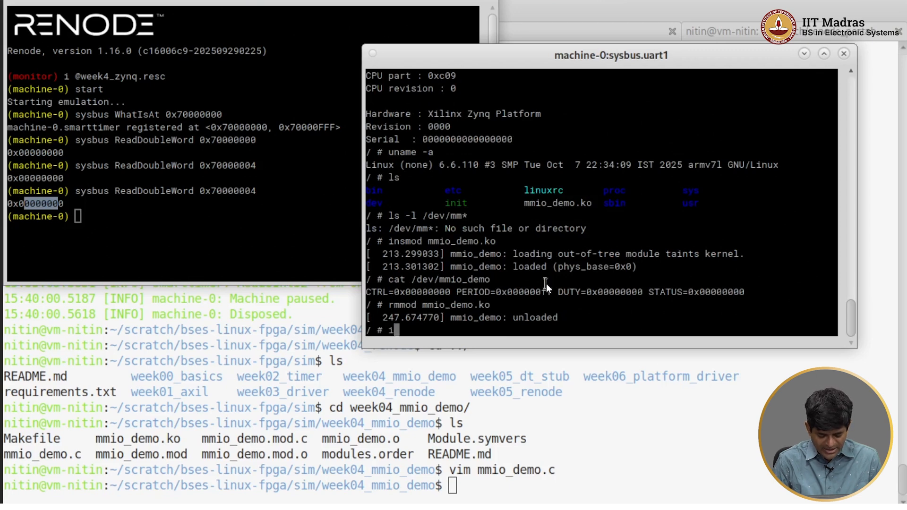
text(s)
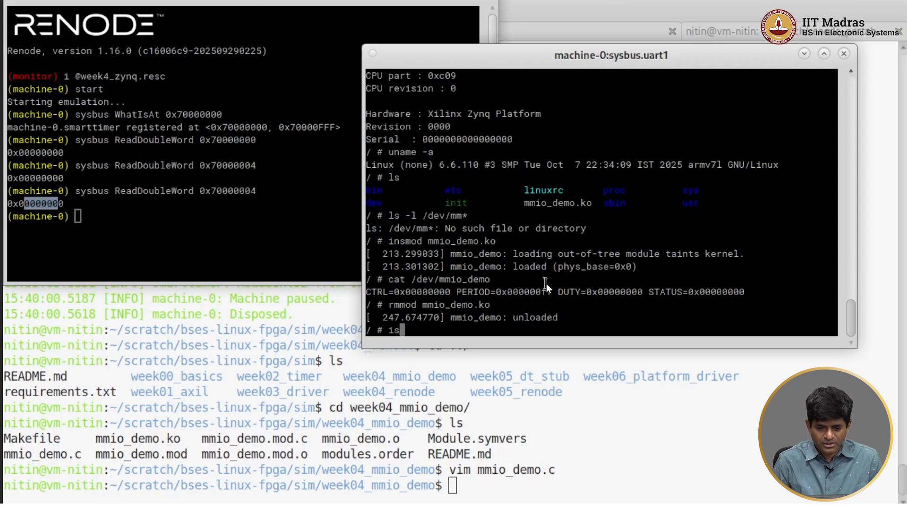
text(nsmod)
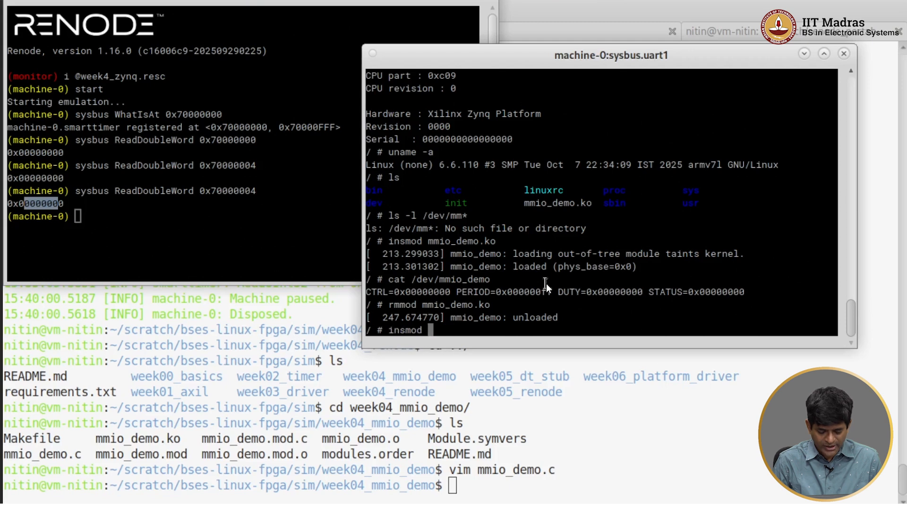
text(mmio_demo.ko phys_base=)
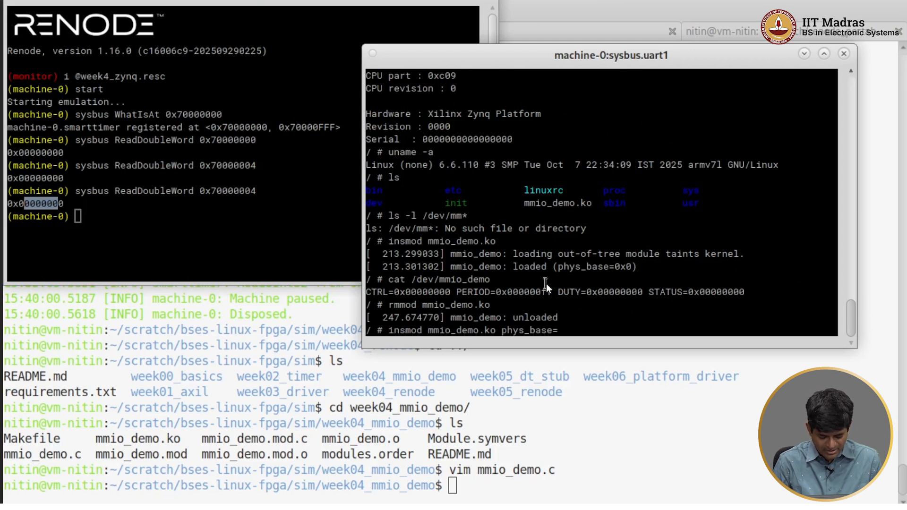
text(0x70000000)
text(cat)
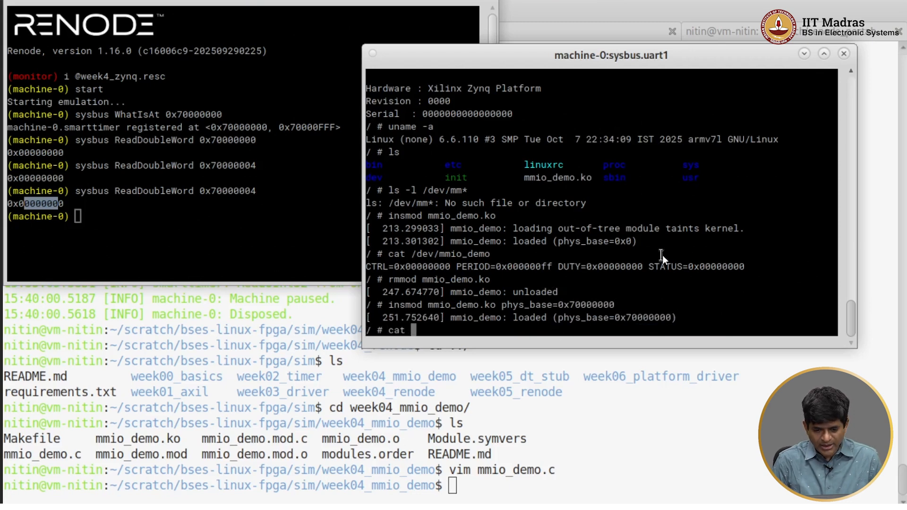
text(/dev/mmio_demo)
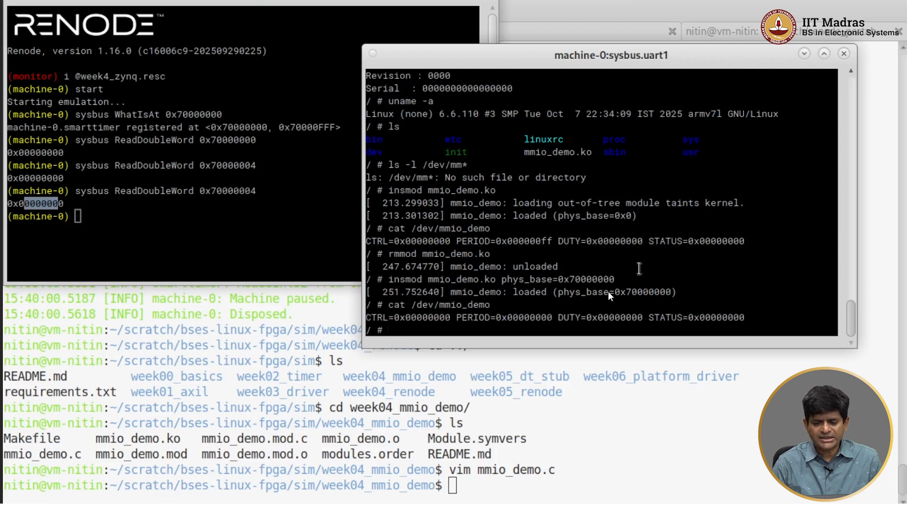
mouse_move(603, 328)
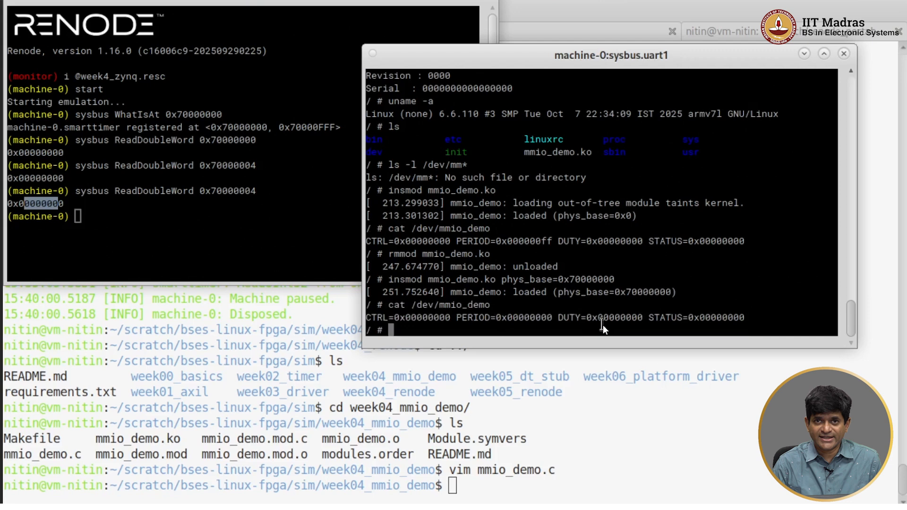
mouse_move(615, 291)
text(sysbus ReadDoubleWord 0x70000004)
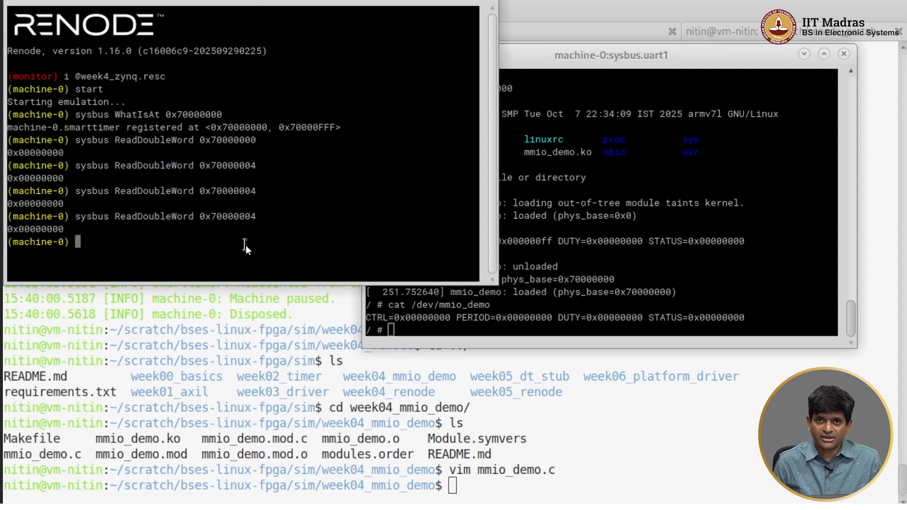
mouse_move(547, 265)
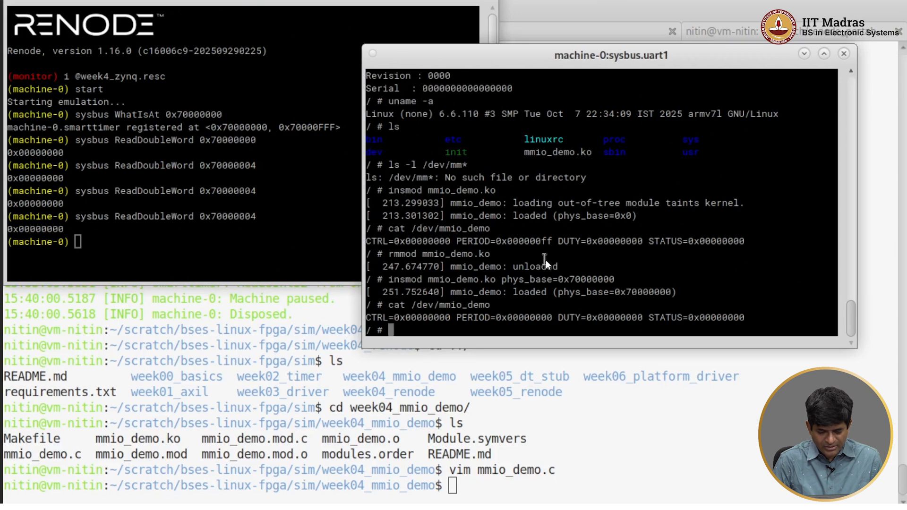
- Echo 100 into the mmio_demo period attribute and highlight the resulting PERIOD=0x64 value
text(echo)
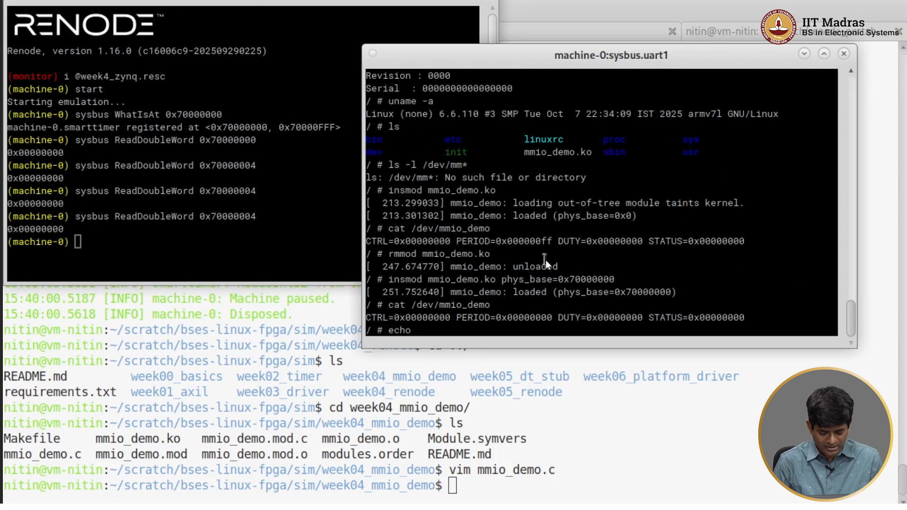
text(100)
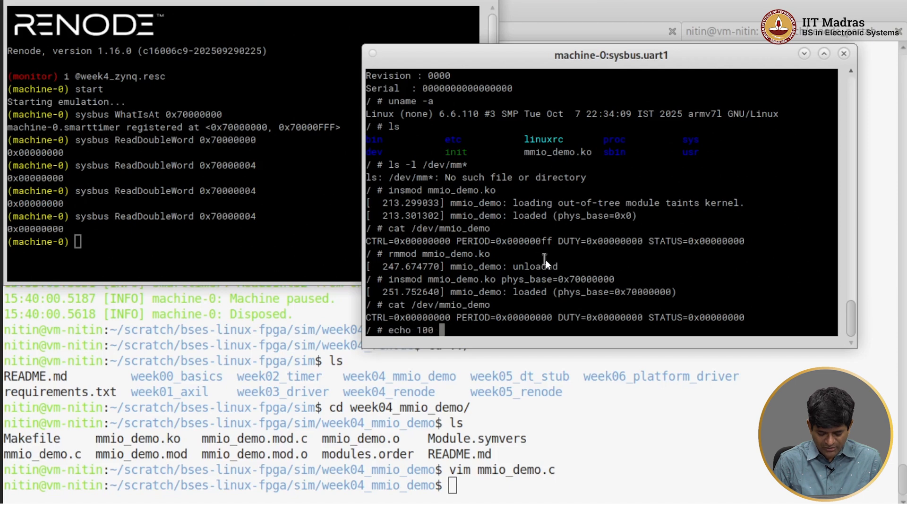
text(> /sys/class/misc/)
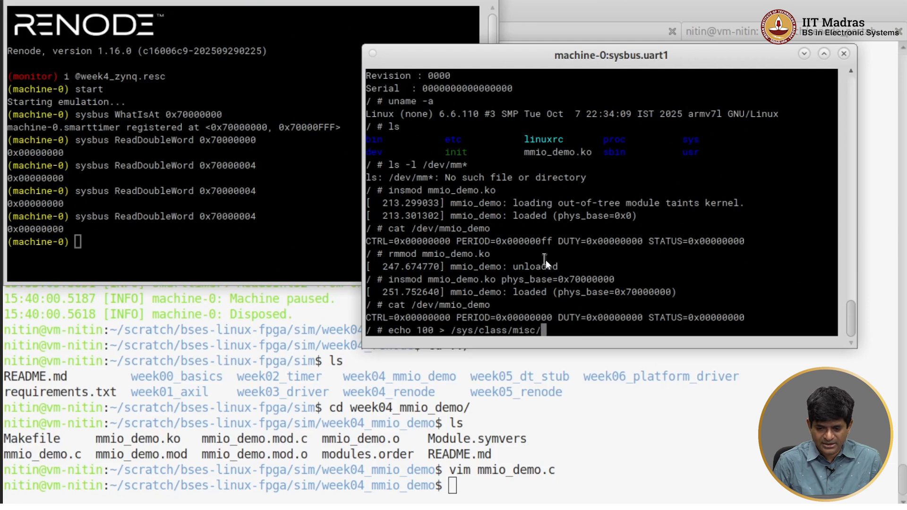
text(mmio_demo/)
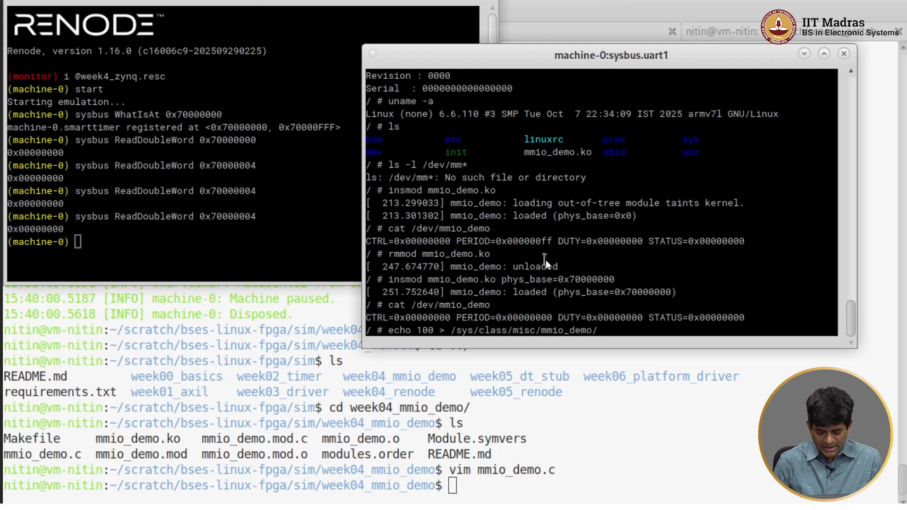
text(period)
text(cat /dev/mmio_demo)
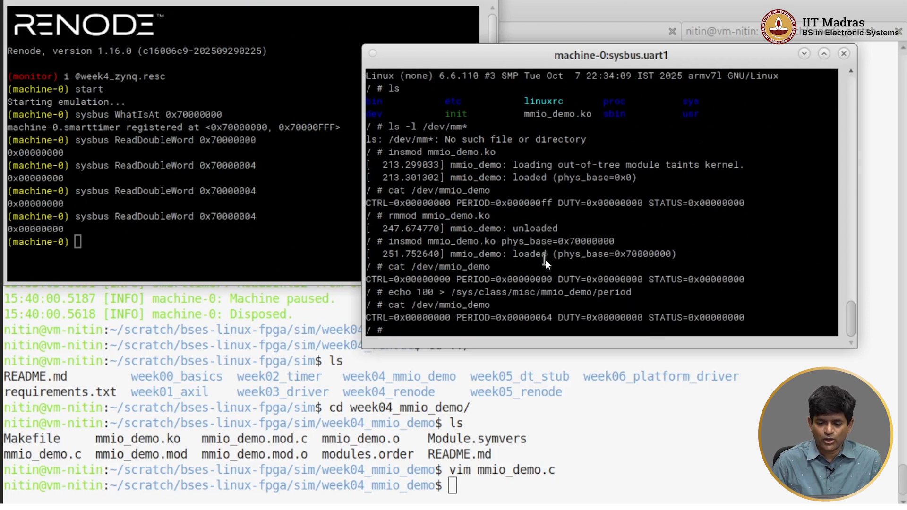
mouse_move(538, 315)
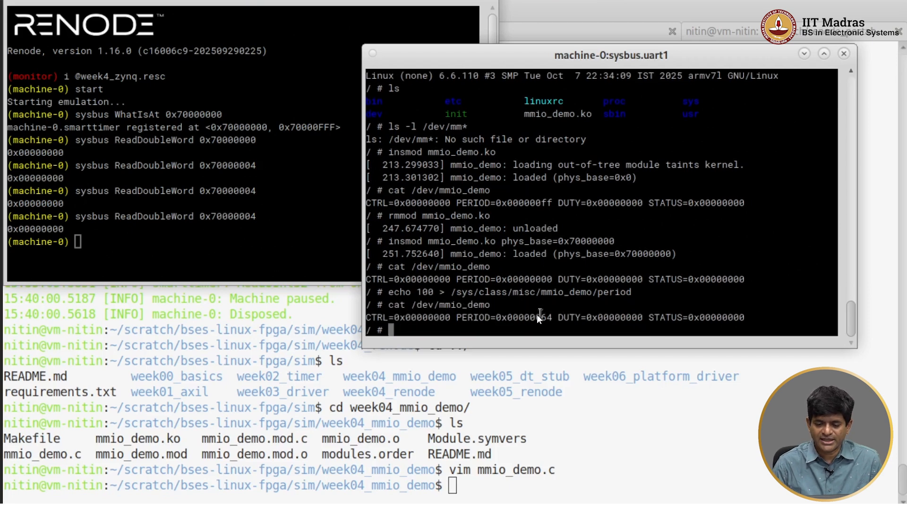
double_click(537, 317)
text(sysbus ReadDoubleWord 0x7000000)
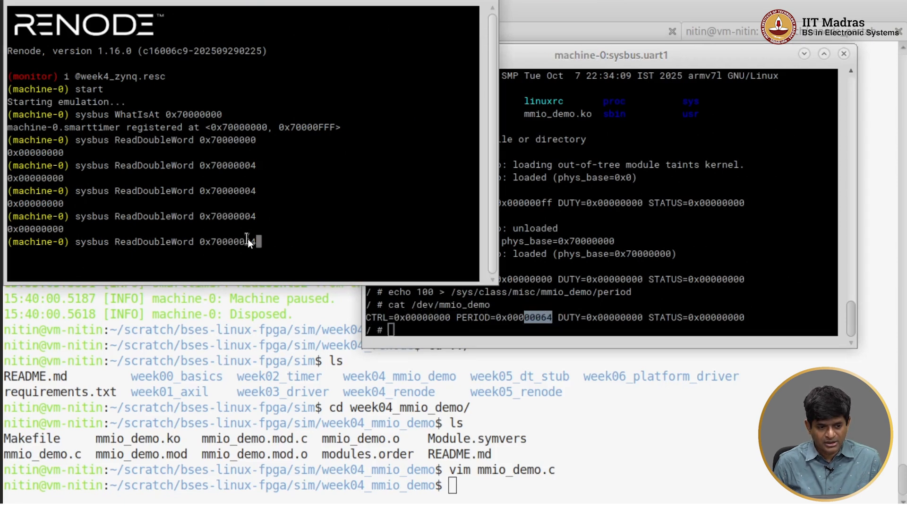
- Run sysbus ReadDoubleWord 0x70000004 in the monitor and highlight the register address
key(Return)
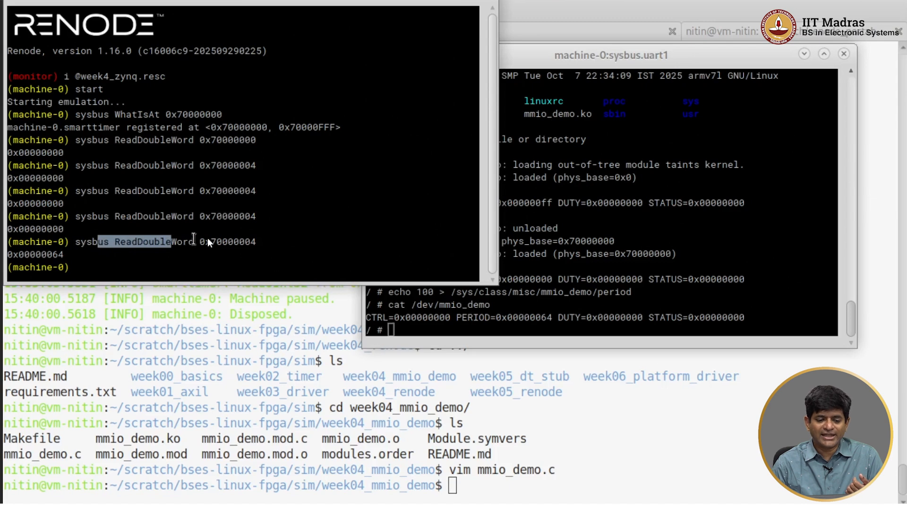
double_click(227, 242)
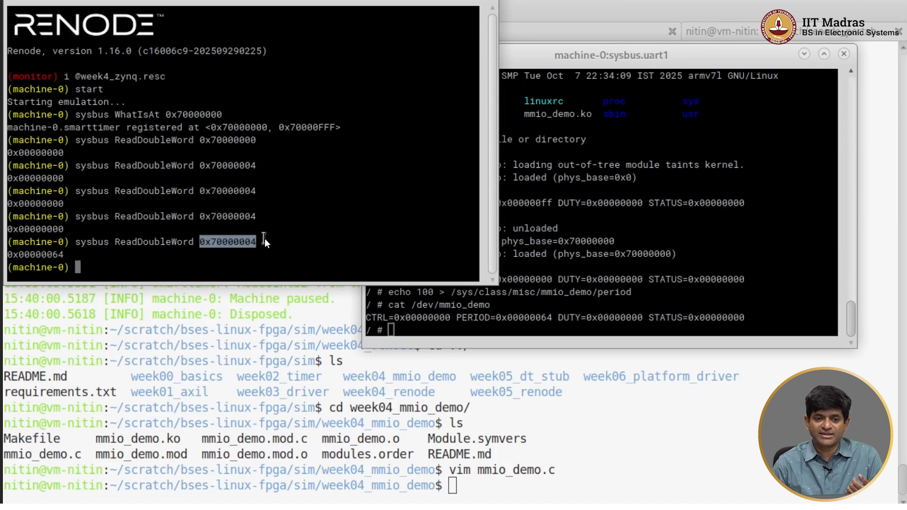